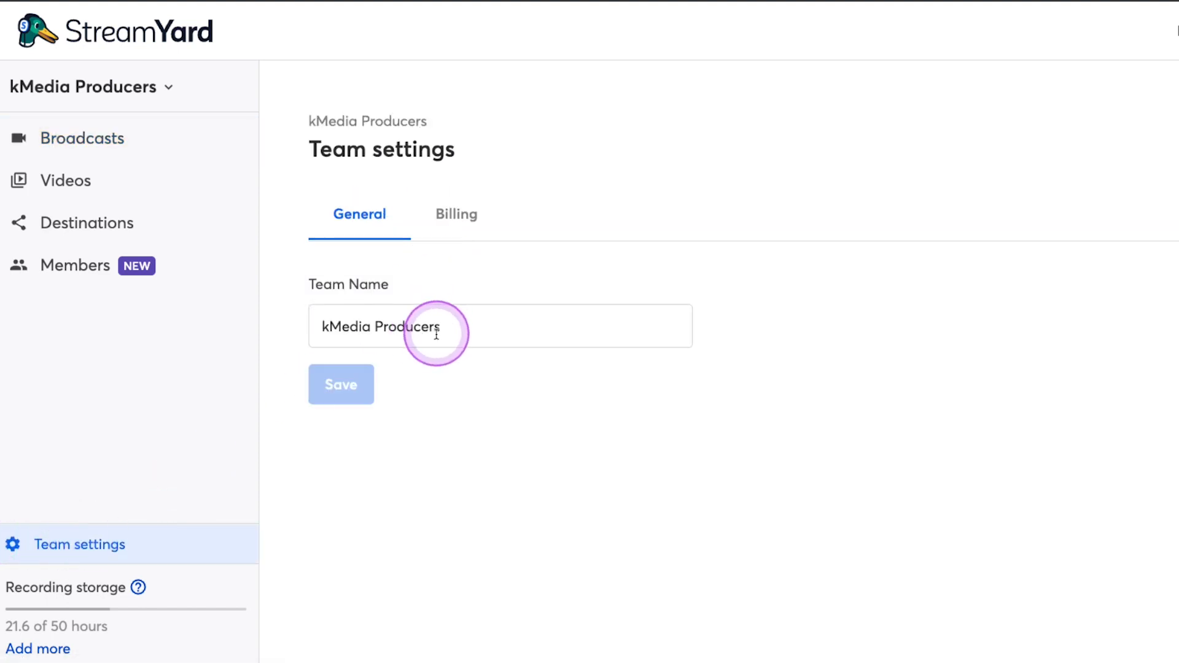
{"action": "mouse_move", "coordinate": [372, 326]}
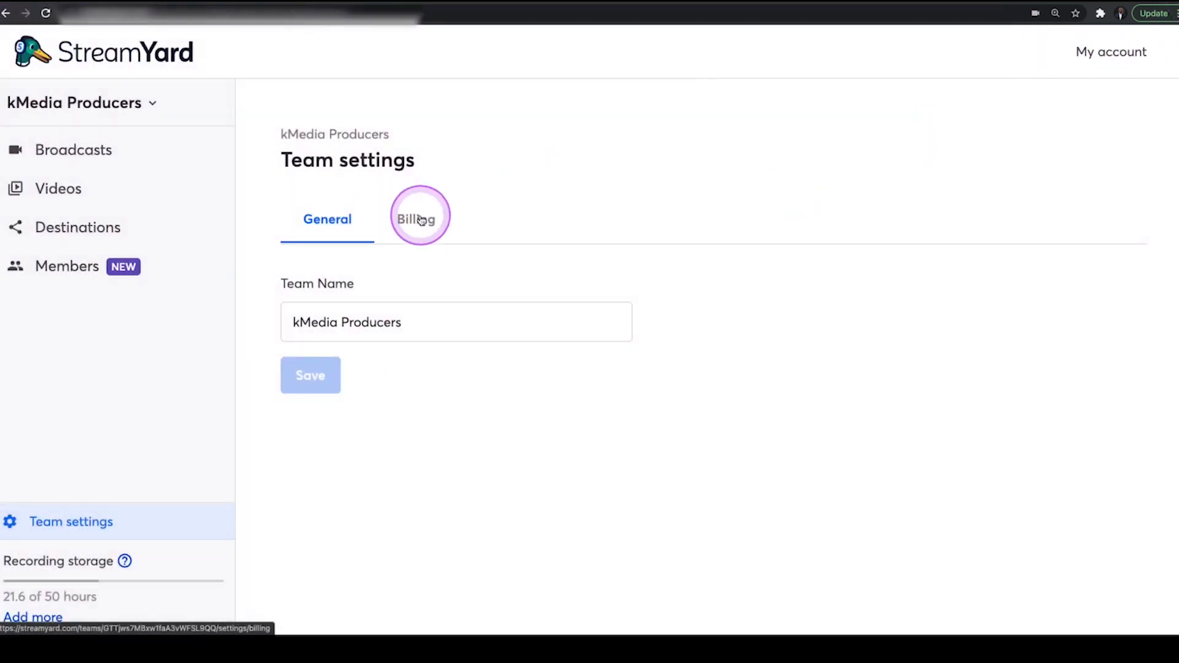
{"action": "mouse_move", "coordinate": [381, 233]}
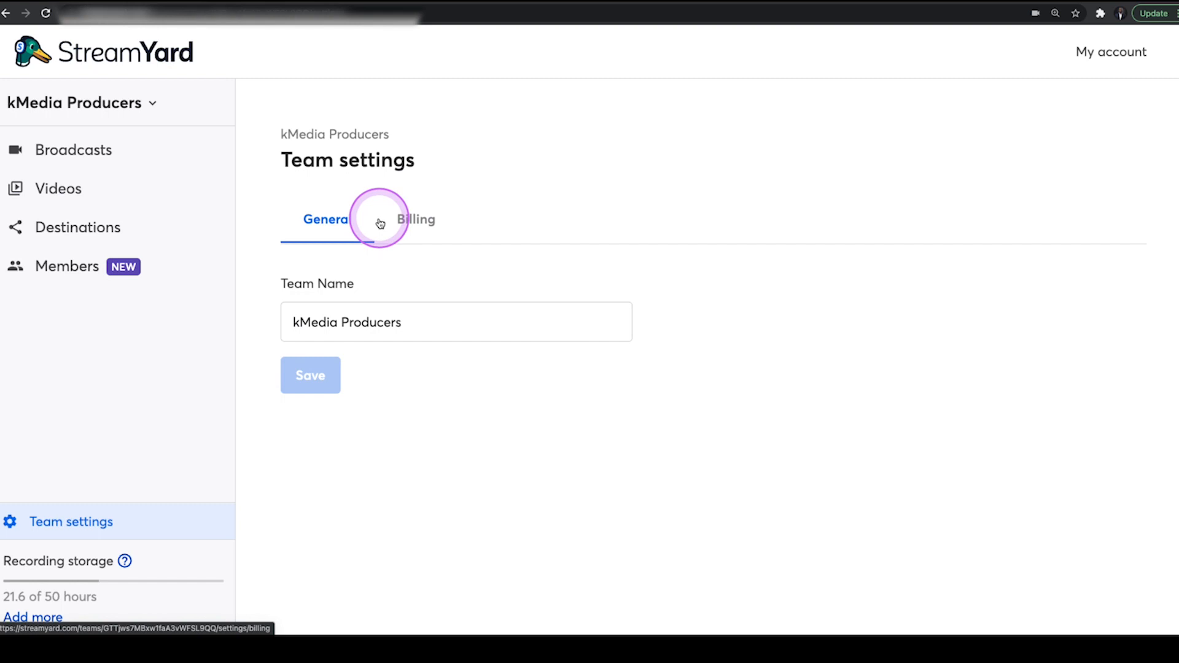
{"action": "mouse_move", "coordinate": [272, 278]}
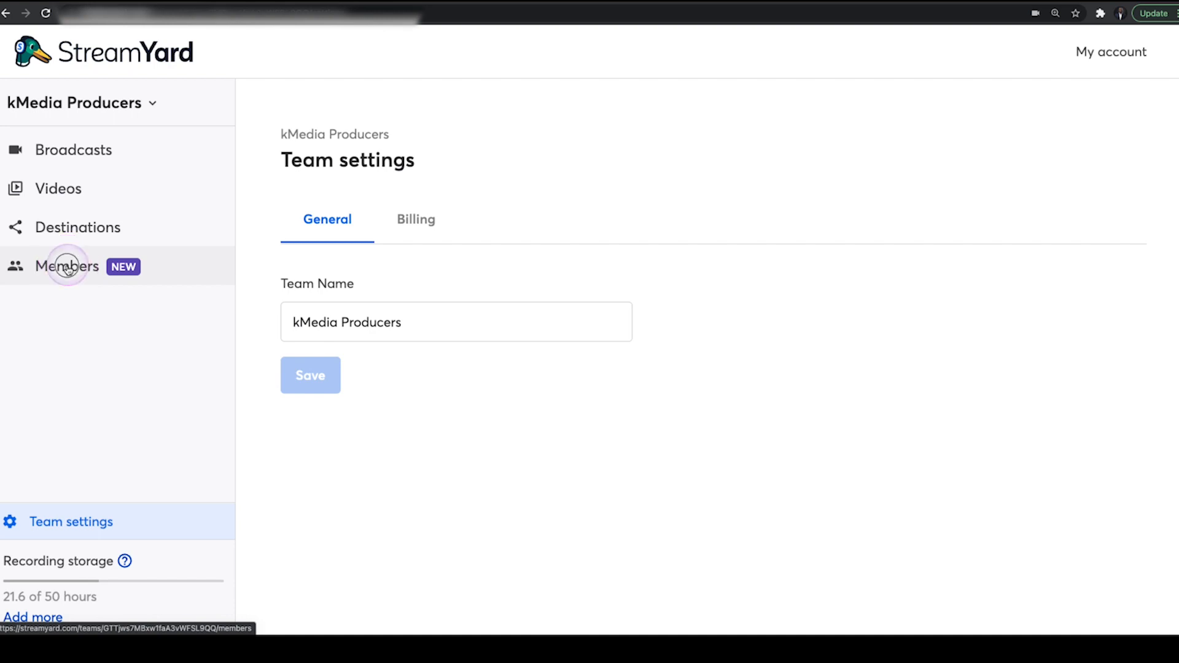
Step: Open the team's Members page, showing the owner as sole member with one seat left
{"action": "left_click", "coordinate": [66, 265]}
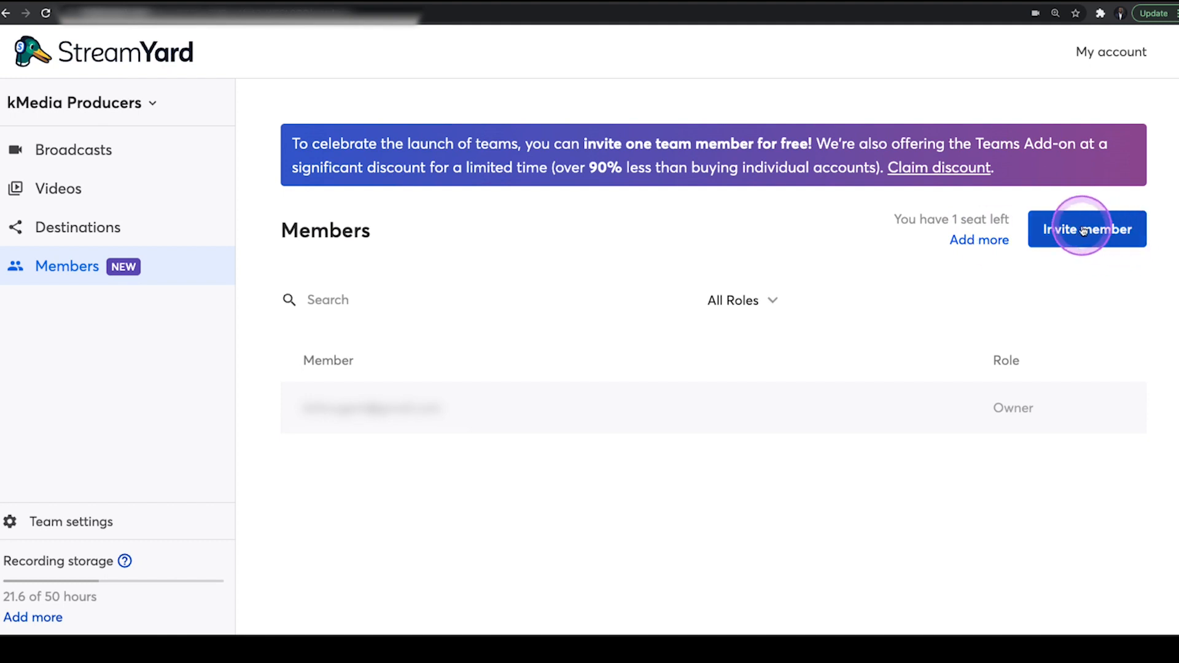
Step: Draft an invite with the invitee's email and Admin role, then open the team roles article
{"action": "left_click", "coordinate": [1086, 229]}
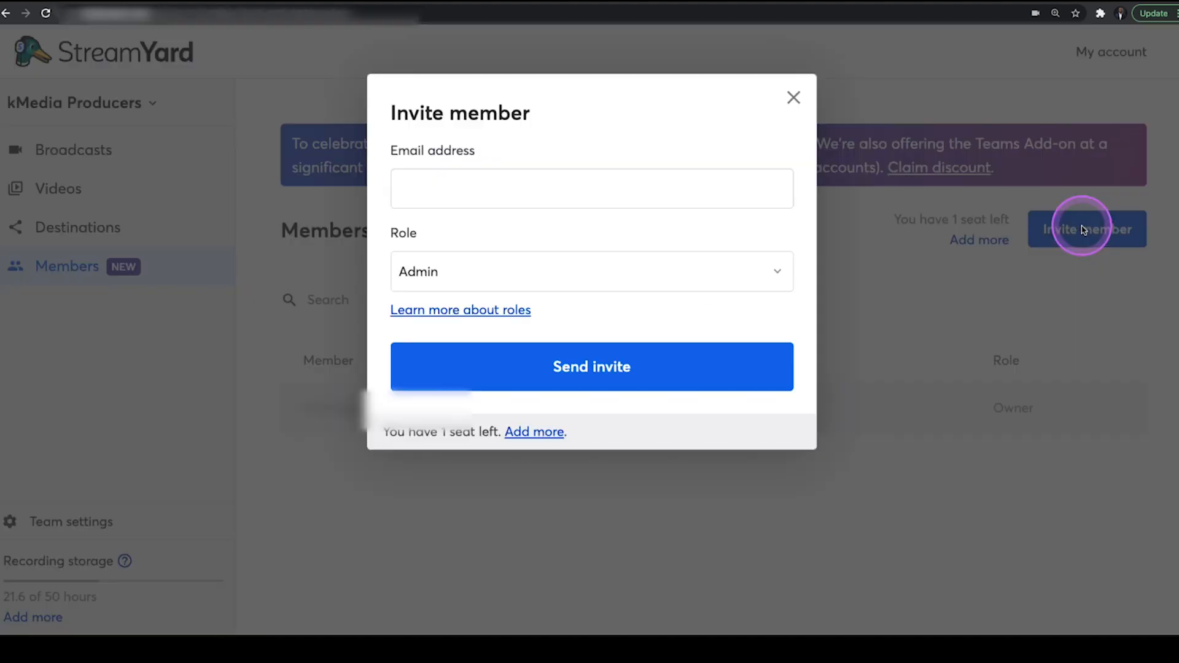
{"action": "left_click", "coordinate": [592, 189]}
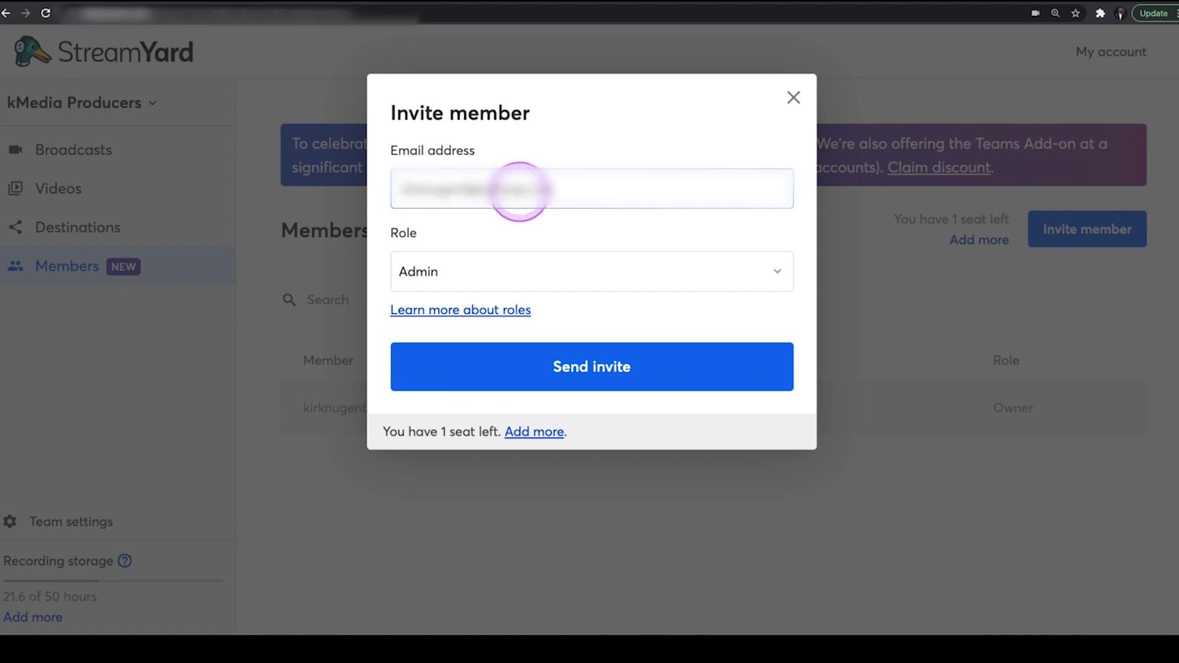
{"action": "mouse_move", "coordinate": [643, 280]}
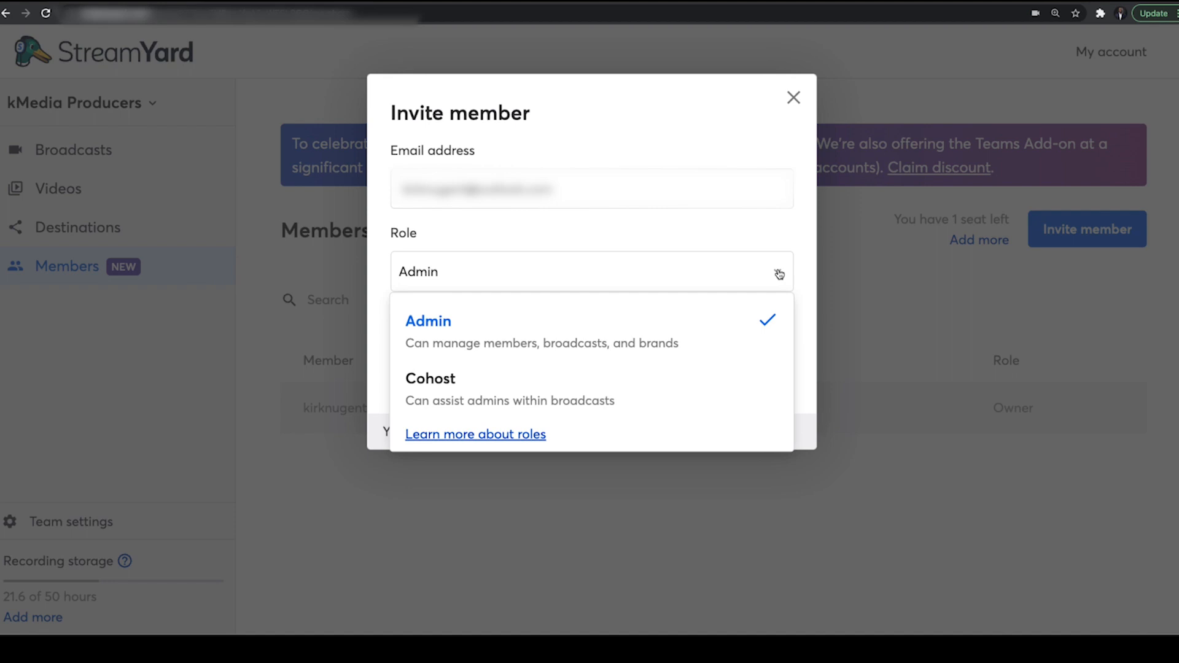
{"action": "left_click", "coordinate": [793, 97]}
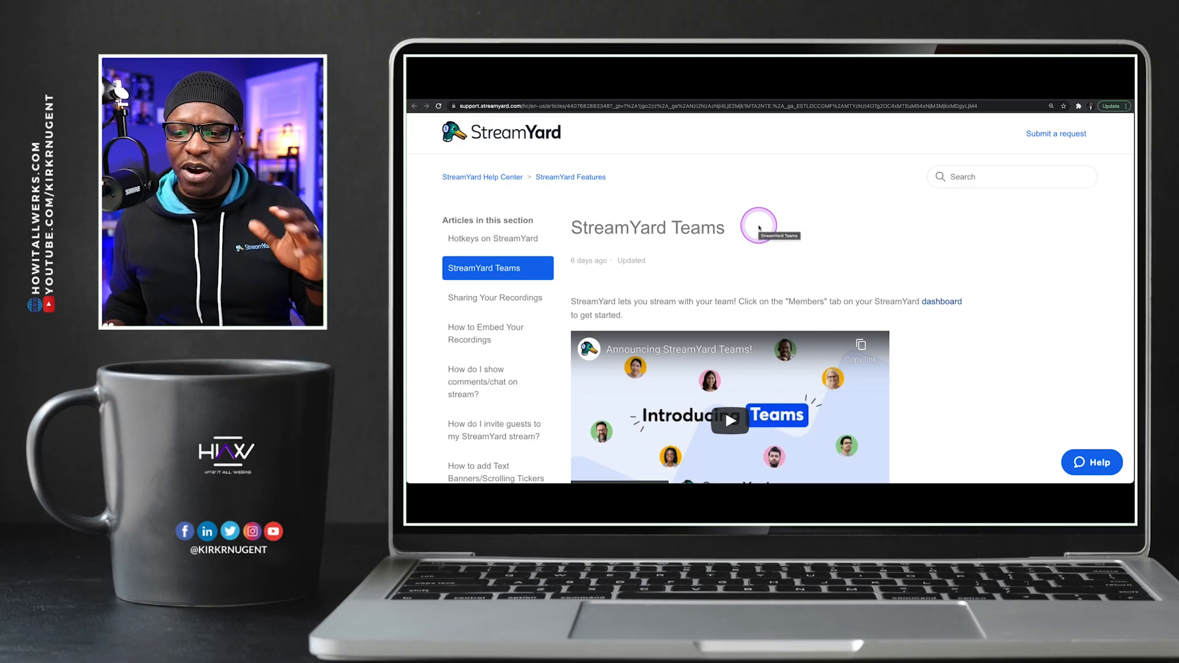
Step: Scroll the StreamYard Teams article down to the Owners, Admins and Cohost role descriptions
{"action": "scroll", "scroll_direction": "down", "scroll_amount": 3}
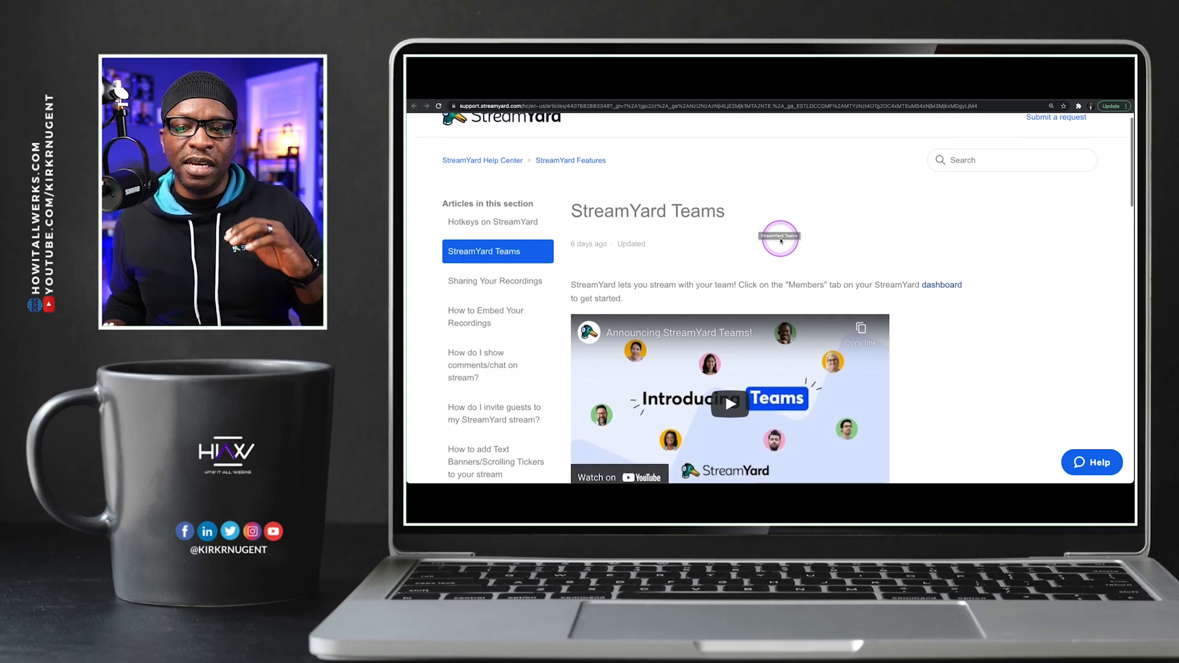
{"action": "scroll", "scroll_direction": "down", "scroll_amount": 3}
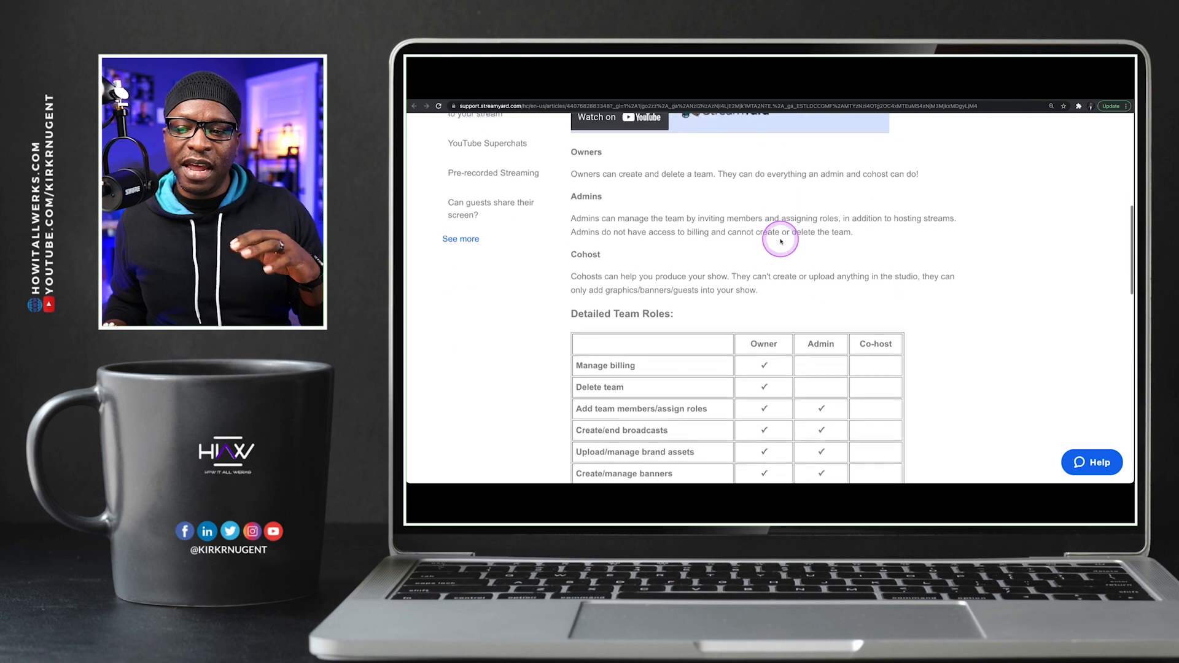
{"action": "scroll", "scroll_direction": "down", "scroll_amount": 3}
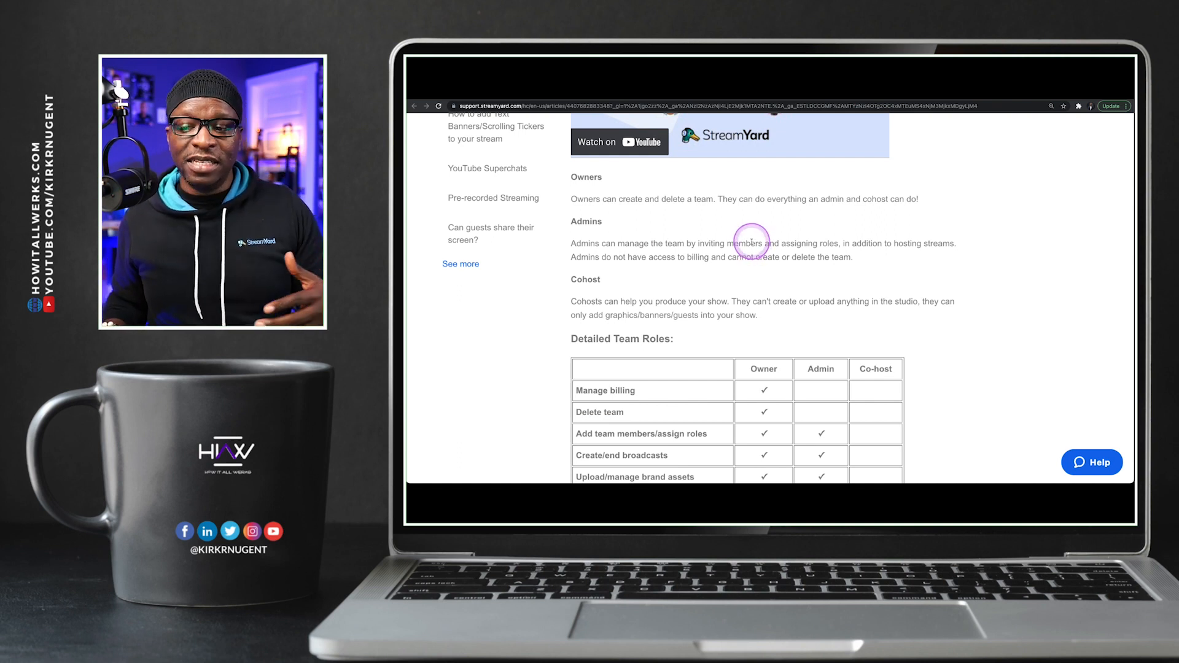
{"action": "mouse_move", "coordinate": [752, 264]}
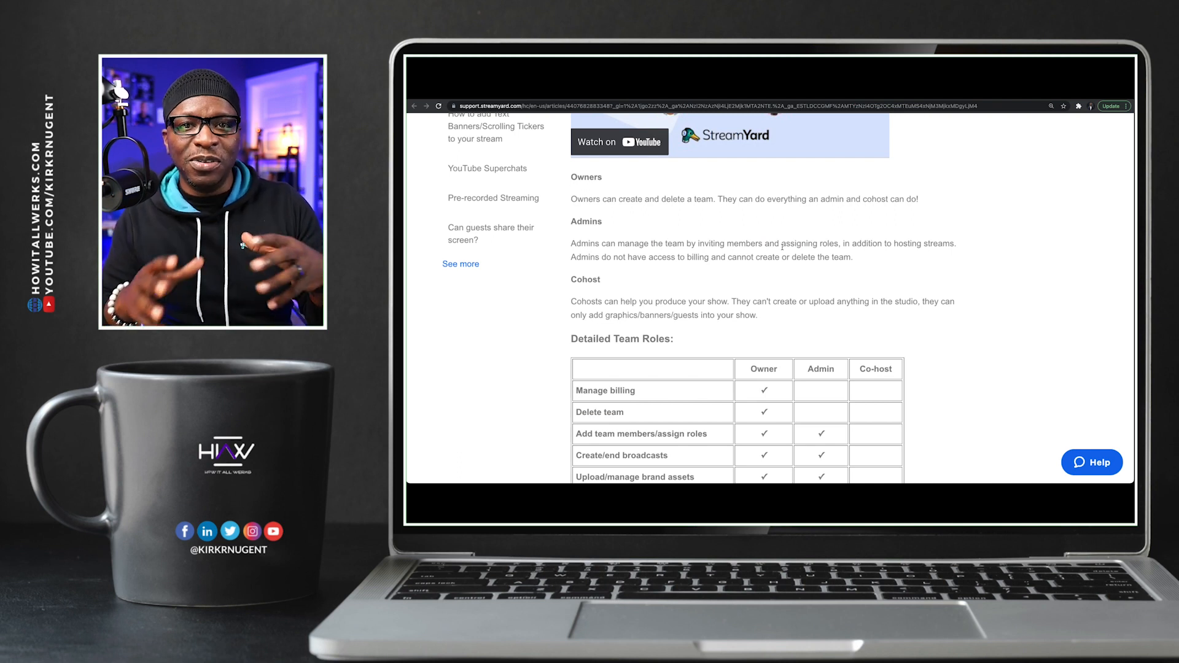
Step: Scroll past the Detailed Team Roles permissions table down to the Teams Add-on Pricing table
{"action": "scroll", "scroll_direction": "down", "scroll_amount": 3}
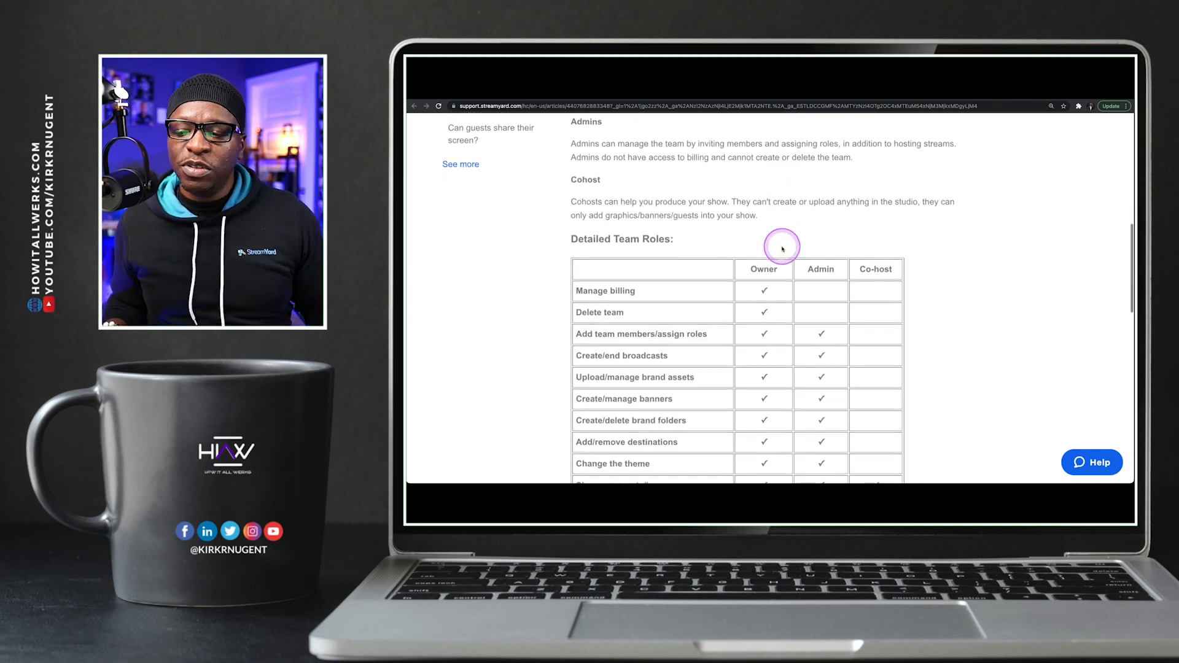
{"action": "scroll", "scroll_direction": "down", "scroll_amount": 3}
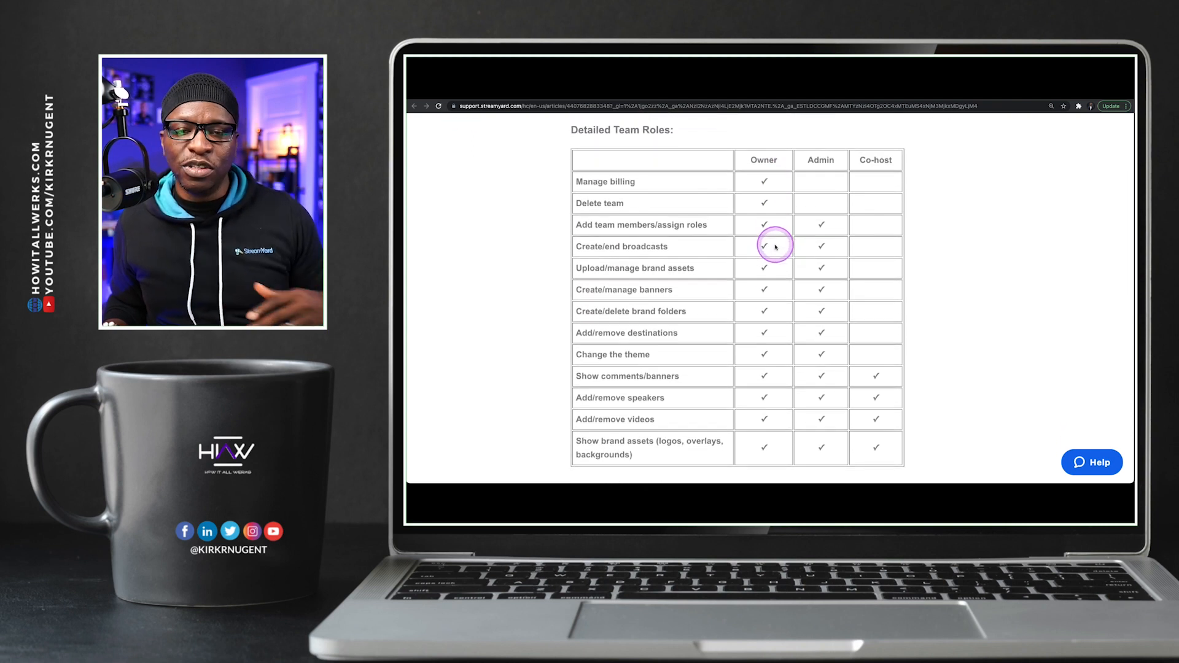
{"action": "scroll", "scroll_direction": "down", "scroll_amount": 3}
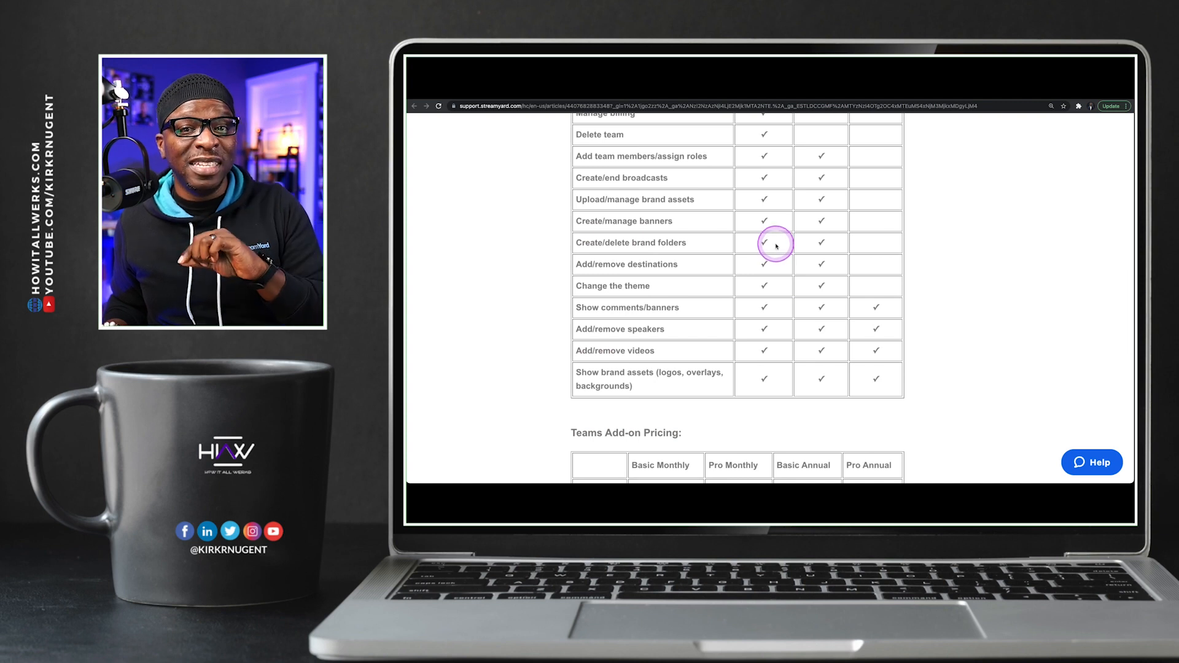
{"action": "scroll", "scroll_direction": "down", "scroll_amount": 3}
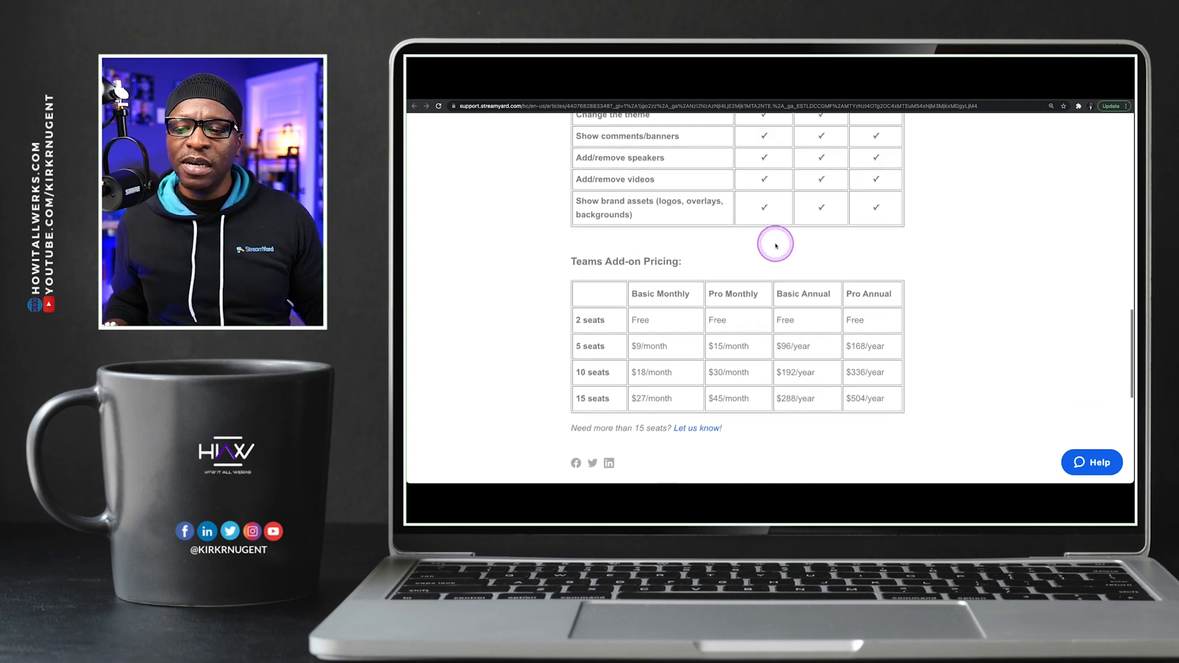
{"action": "scroll", "scroll_direction": "down", "scroll_amount": 3}
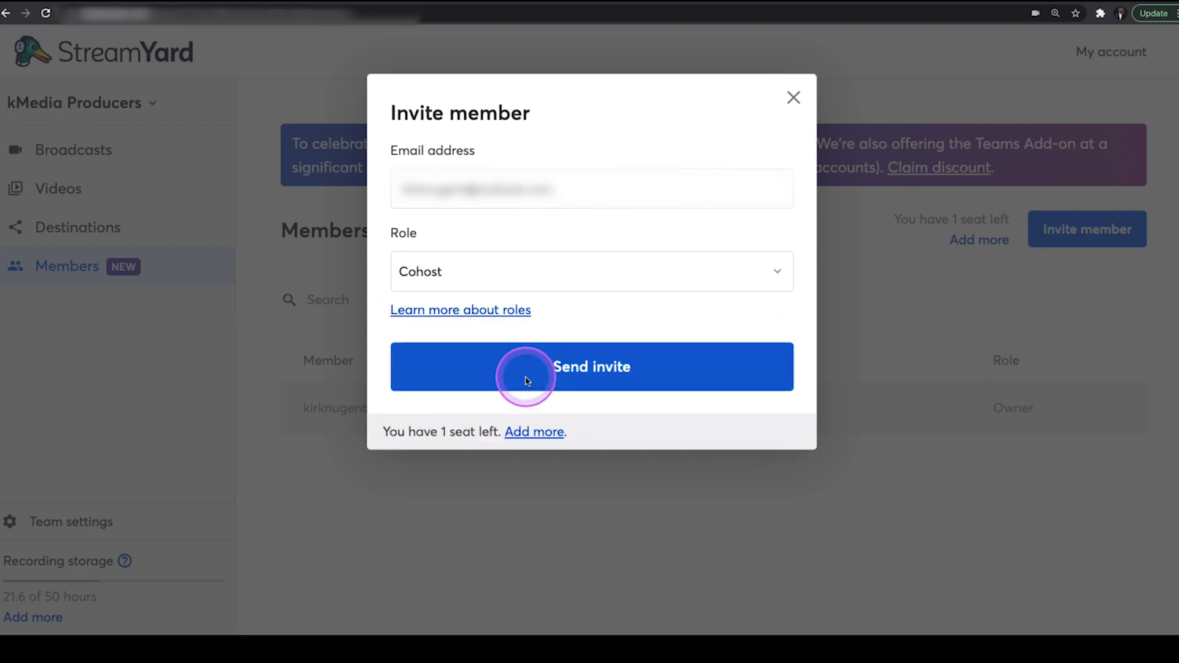
Step: Send the invitation with the Cohost role, leaving a pending Cohost and zero seats
{"action": "left_click", "coordinate": [591, 367]}
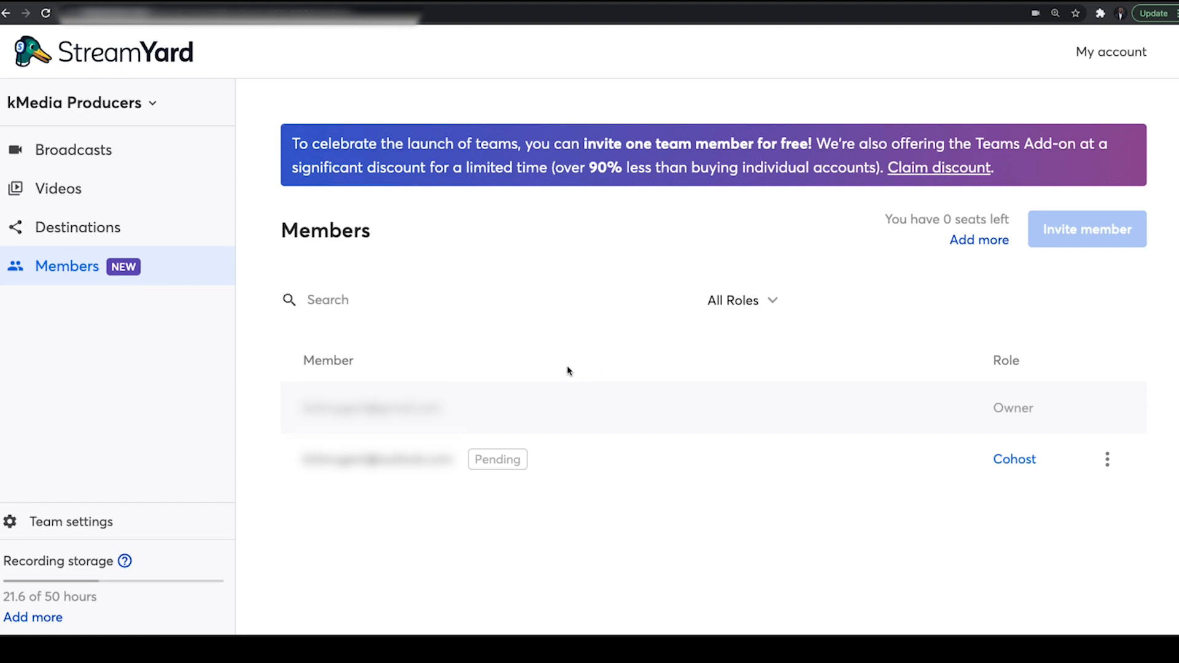
{"action": "left_click", "coordinate": [482, 476]}
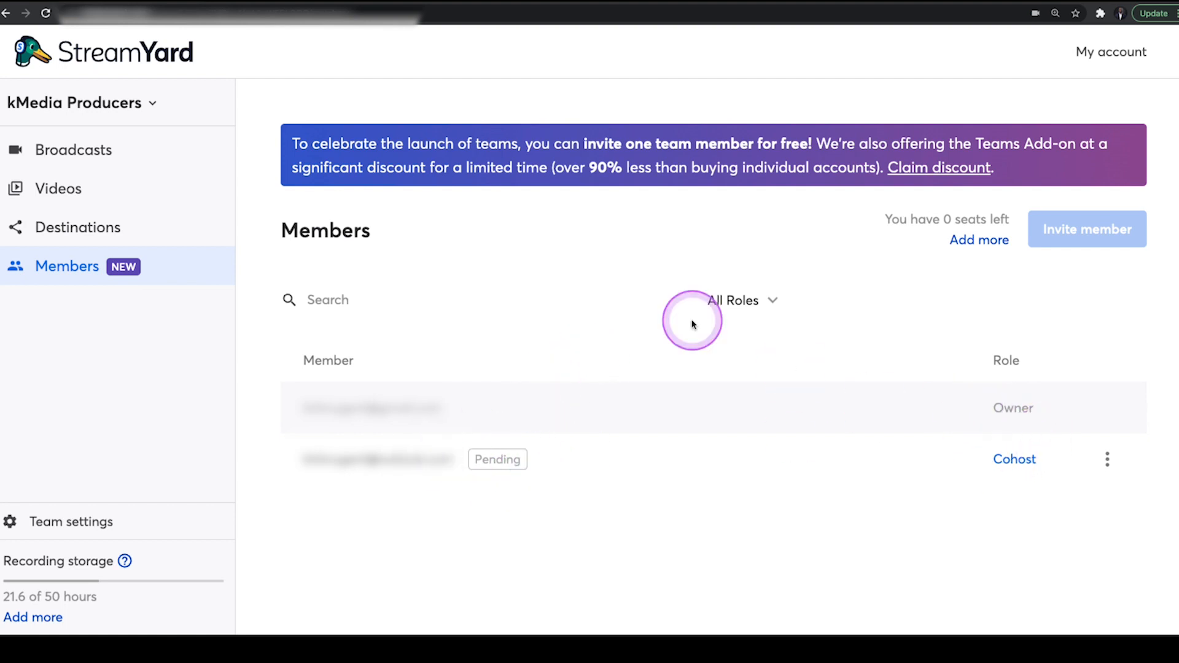
{"action": "mouse_move", "coordinate": [925, 219]}
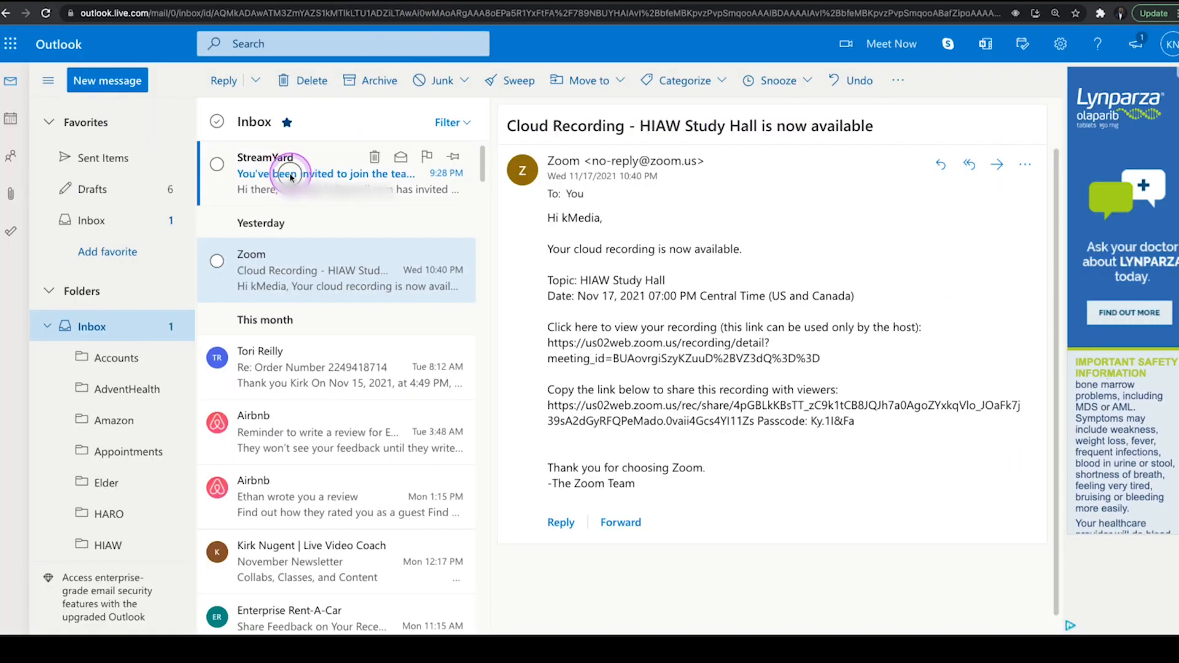
Step: Open the kMedia Producers invitation email in Outlook and accept the invite
{"action": "left_click", "coordinate": [324, 174]}
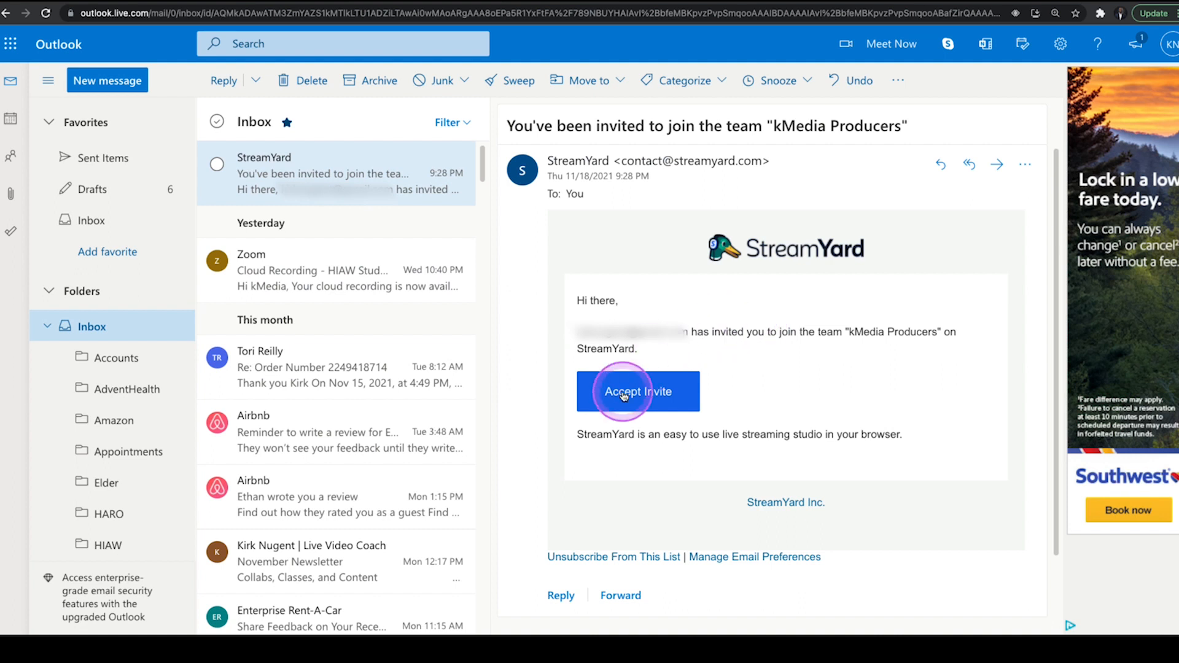
{"action": "left_click", "coordinate": [637, 391]}
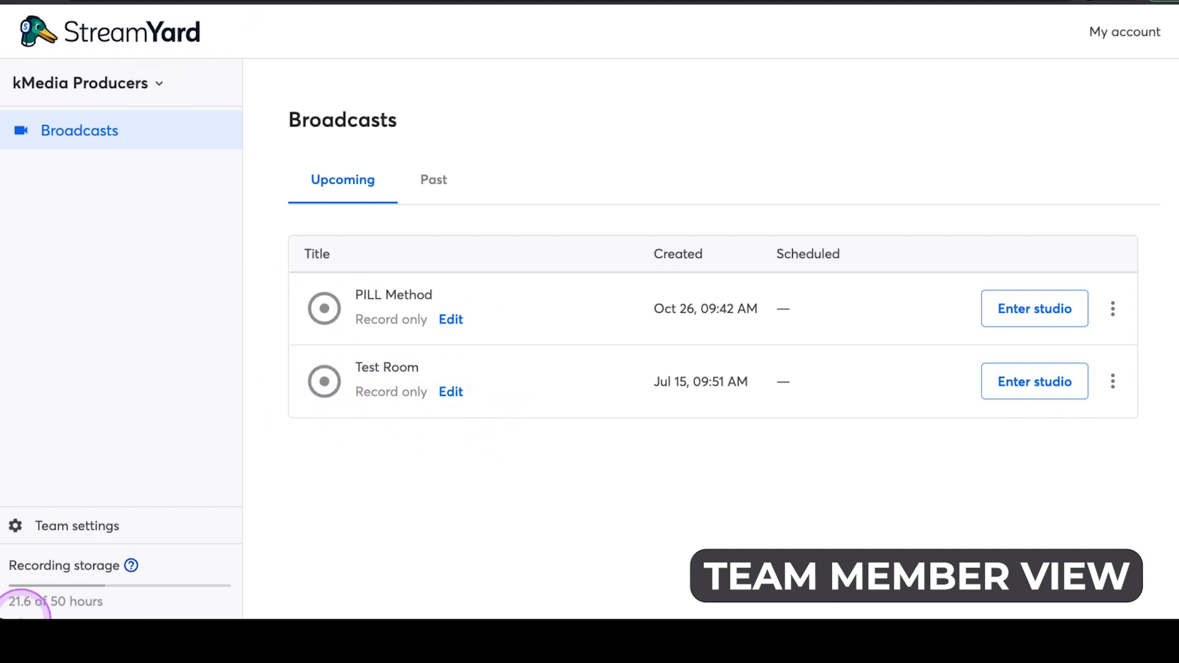
Step: View Team settings with only Leave team, return to Broadcasts, and list My Team and kMedia Producers
{"action": "left_click", "coordinate": [77, 526]}
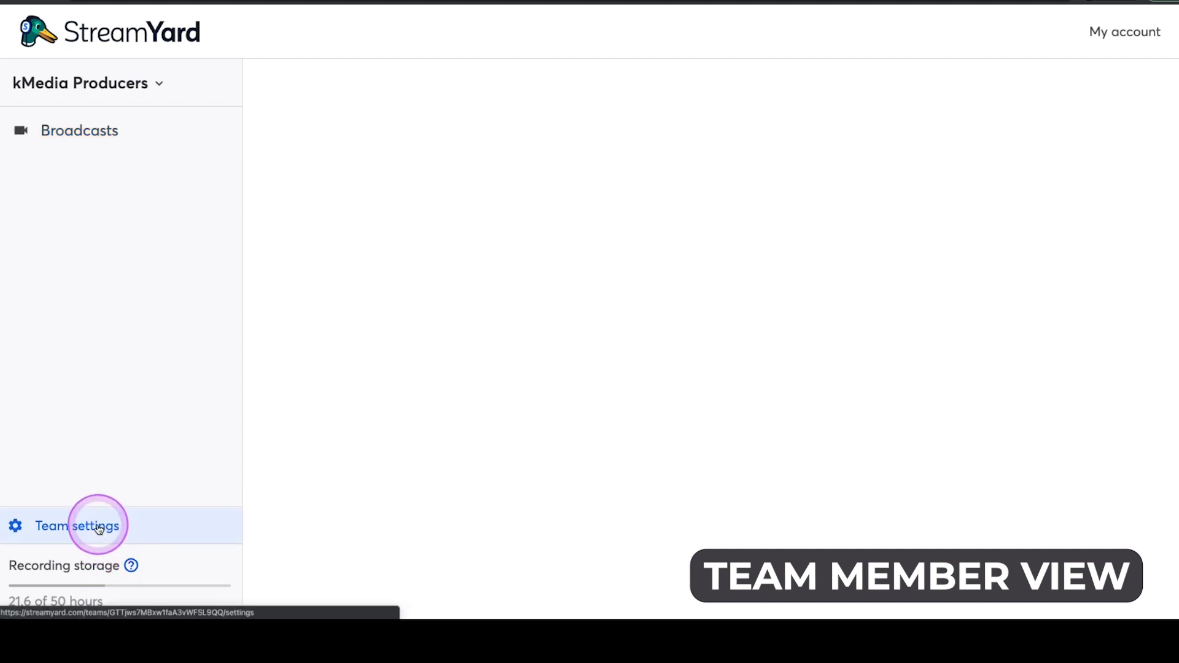
{"action": "left_click", "coordinate": [76, 526]}
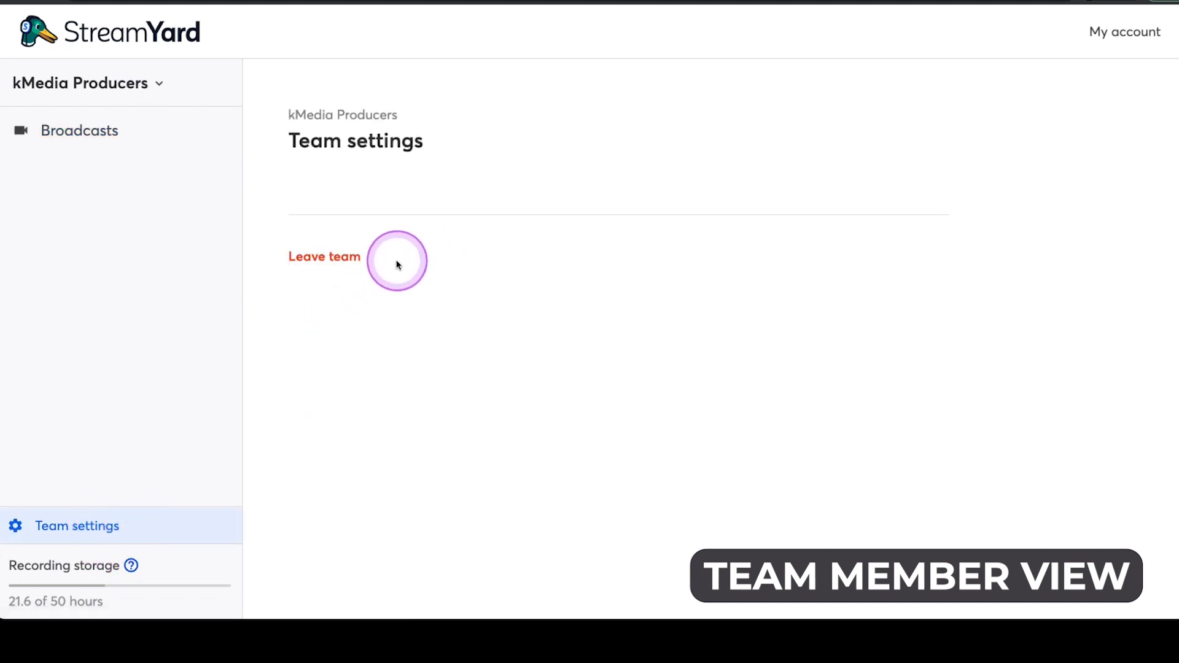
{"action": "mouse_move", "coordinate": [579, 158]}
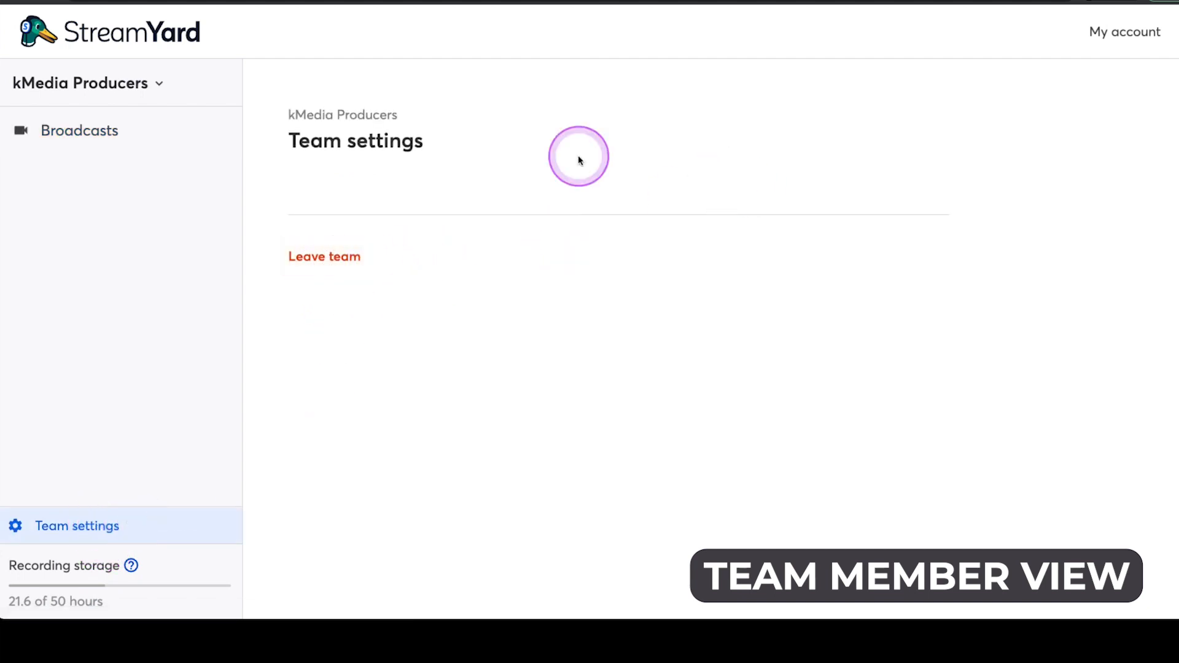
{"action": "left_click", "coordinate": [80, 130]}
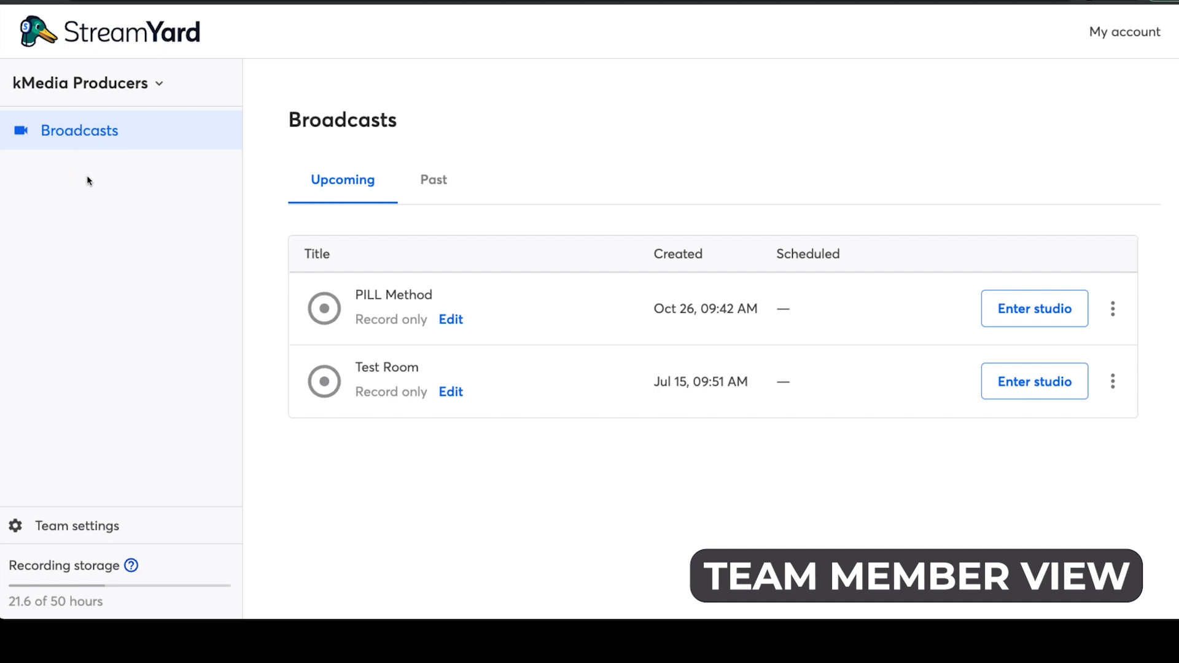
{"action": "left_click", "coordinate": [105, 181]}
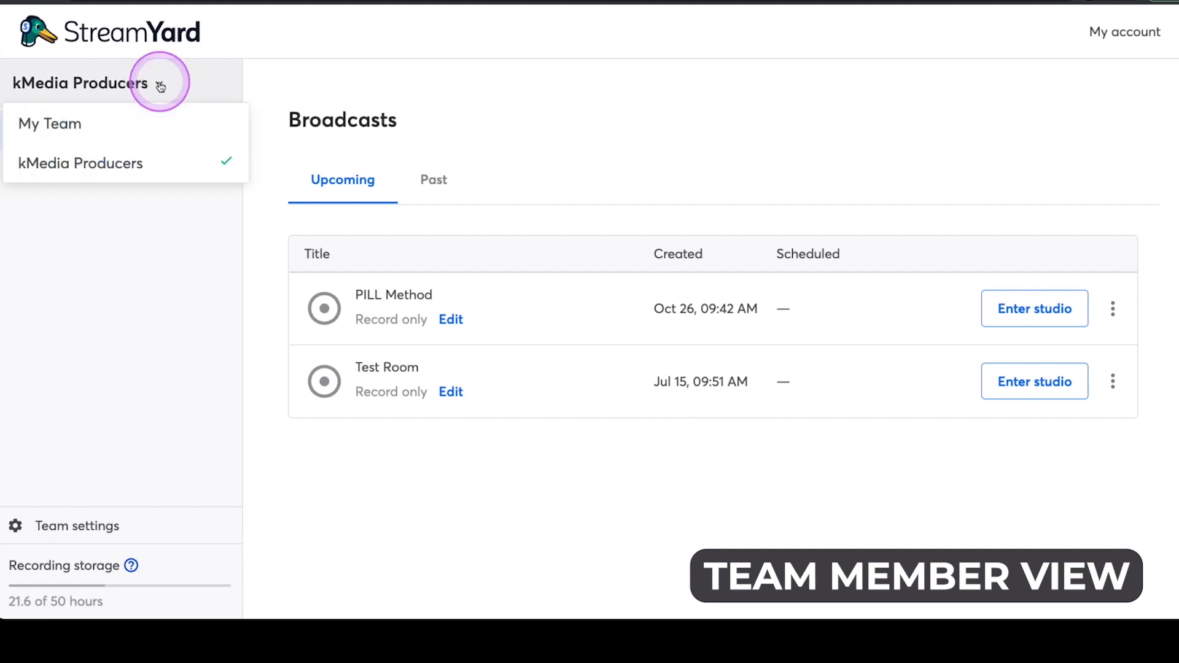
{"action": "left_click", "coordinate": [50, 123]}
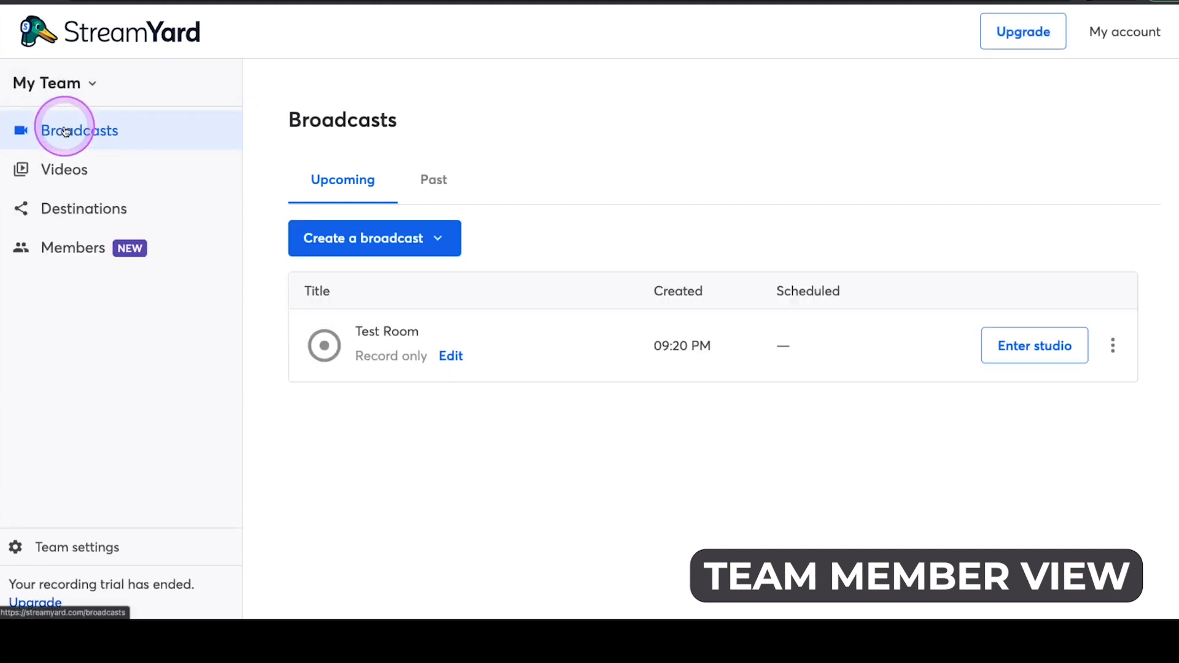
{"action": "left_click", "coordinate": [64, 130]}
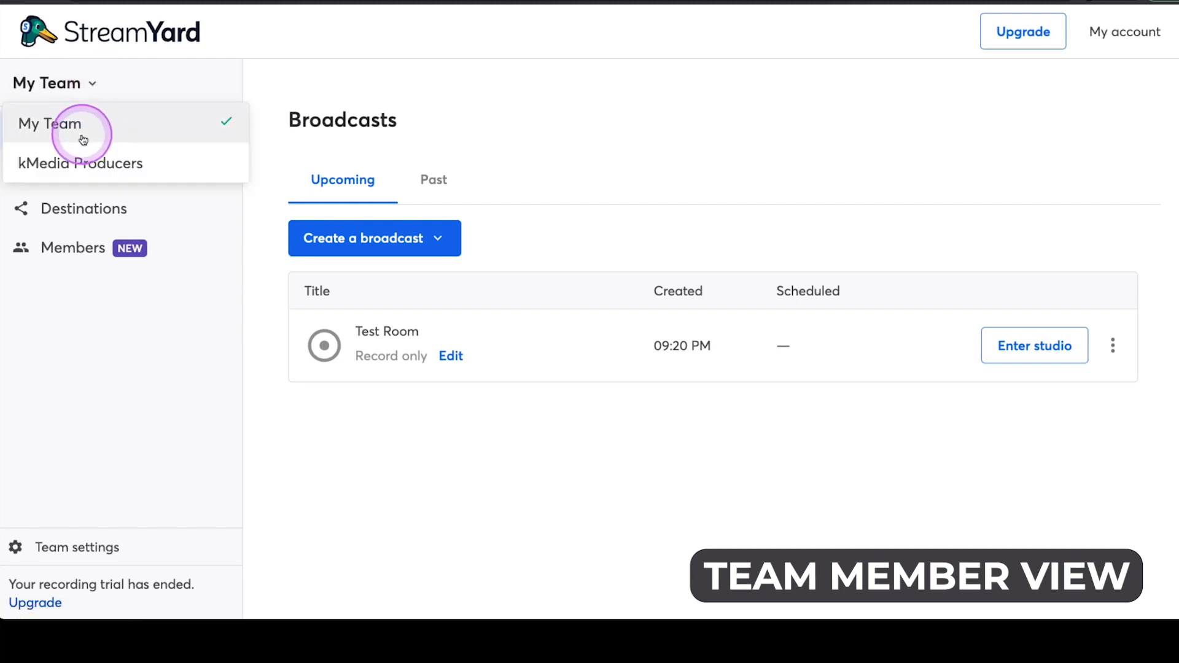
{"action": "mouse_move", "coordinate": [81, 163]}
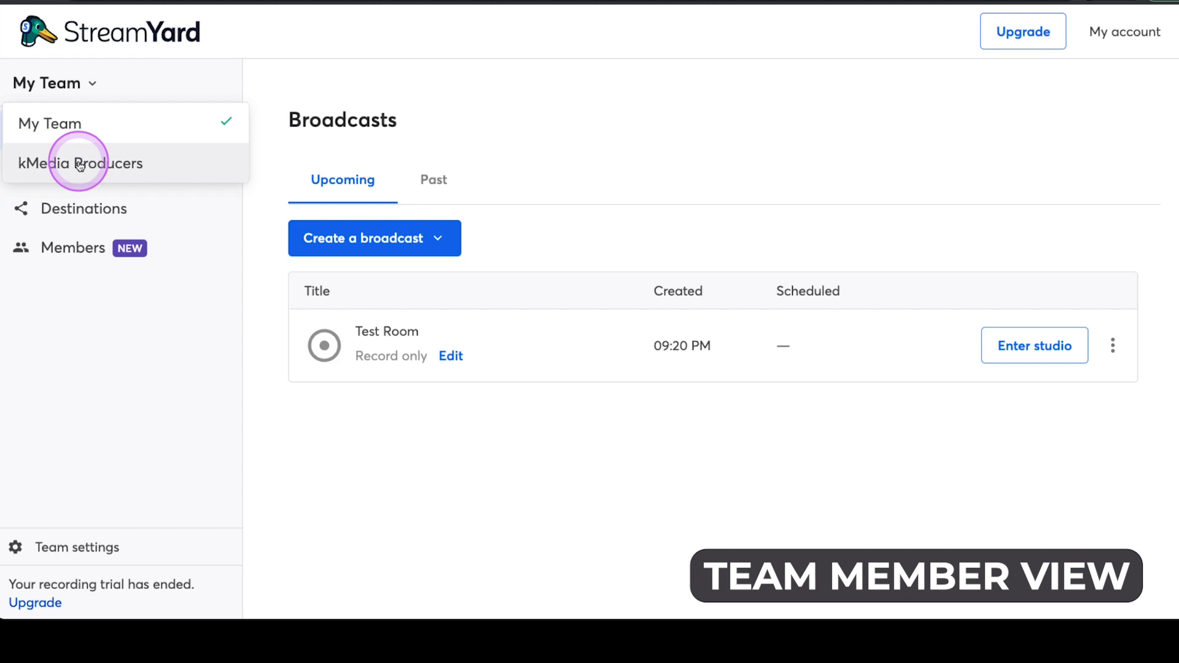
{"action": "left_click", "coordinate": [80, 163]}
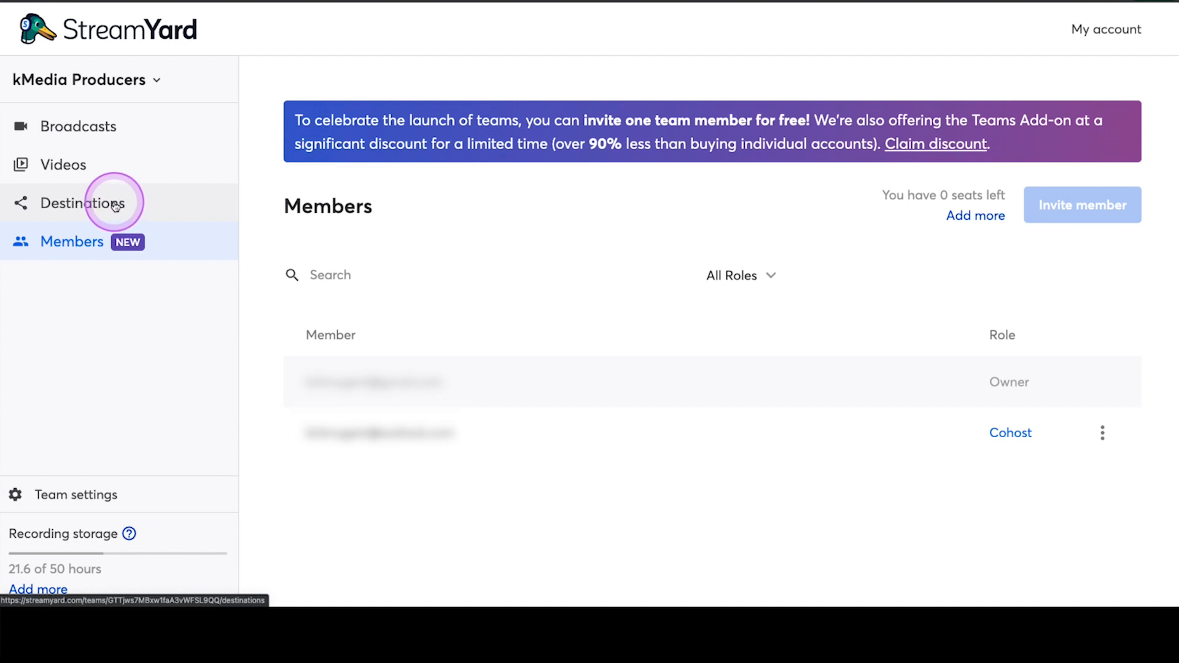
{"action": "mouse_move", "coordinate": [68, 164]}
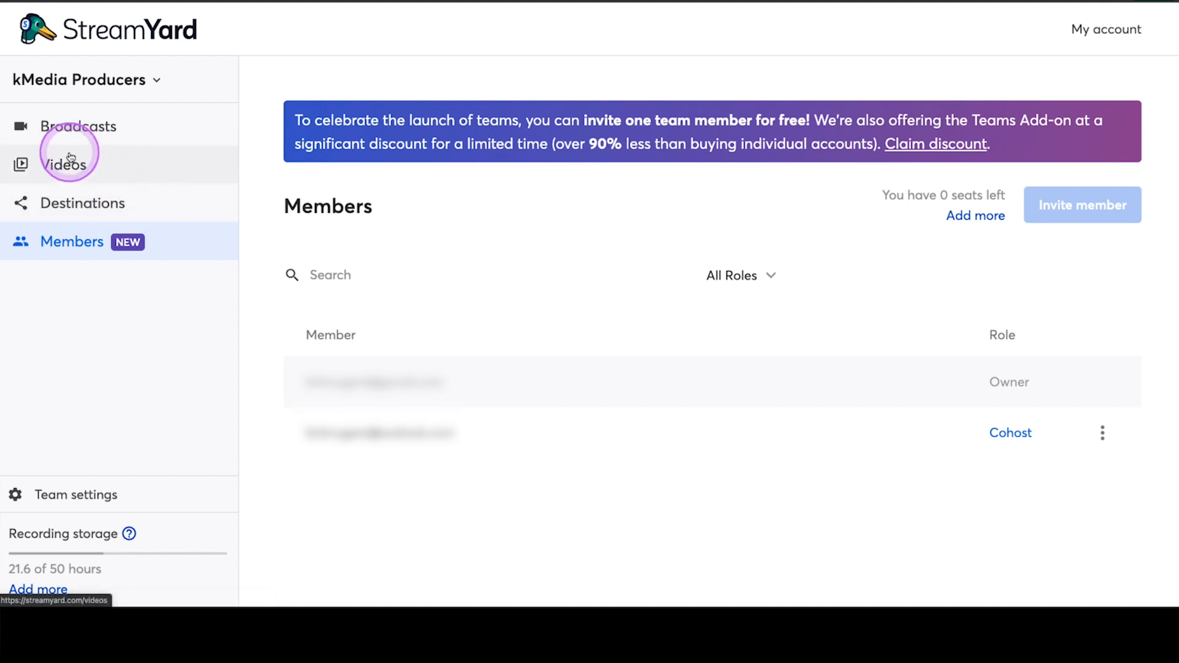
Step: Show the kMedia Producers Broadcasts page listing PILL Method and Test Room
{"action": "left_click", "coordinate": [78, 126]}
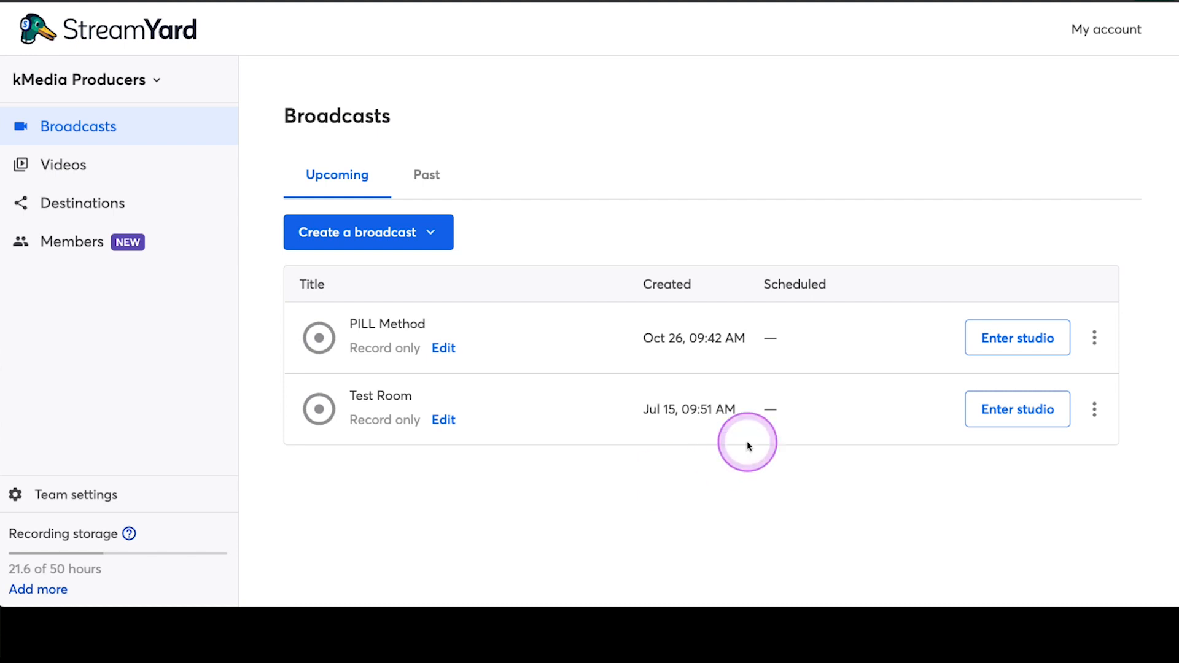
{"action": "mouse_move", "coordinate": [620, 296]}
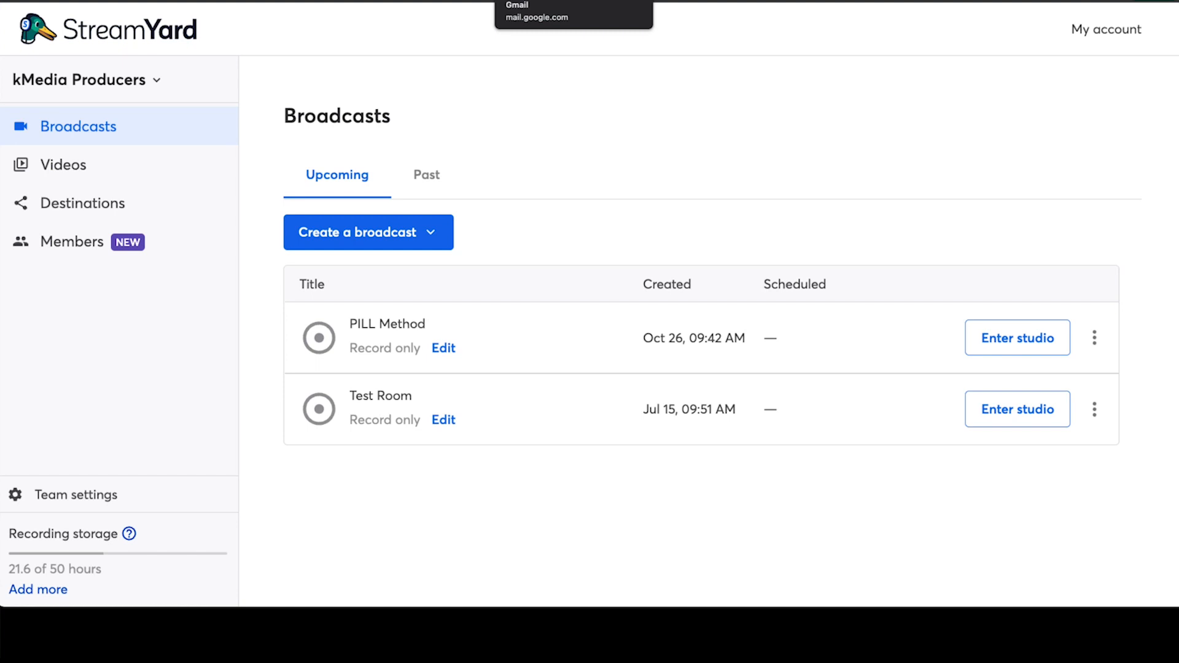
Step: Check the Gmail invite, return to StreamYard, and switch to the PILL Method team
{"action": "left_click", "coordinate": [573, 16]}
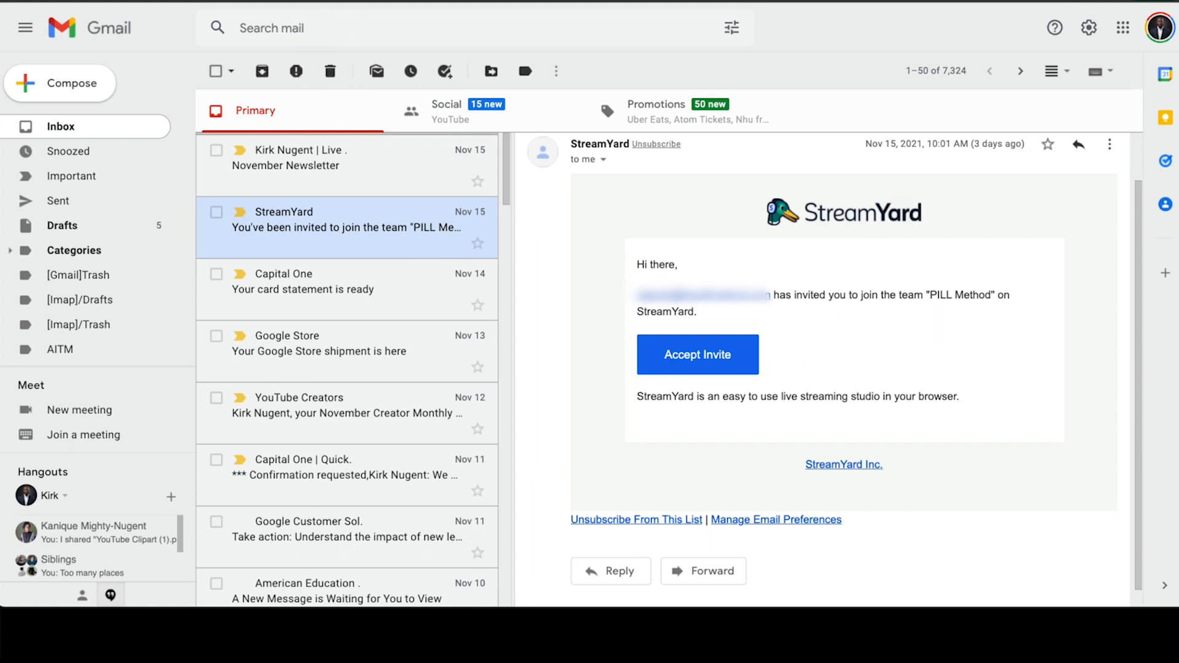
{"action": "left_click", "coordinate": [696, 354]}
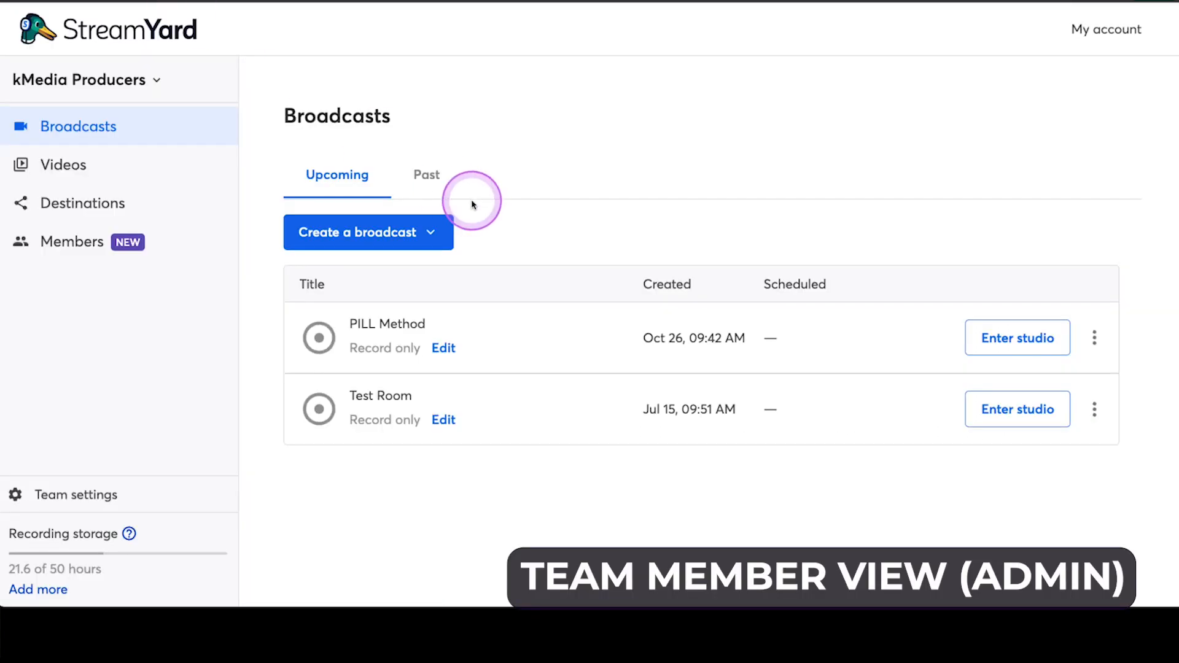
{"action": "mouse_move", "coordinate": [153, 80]}
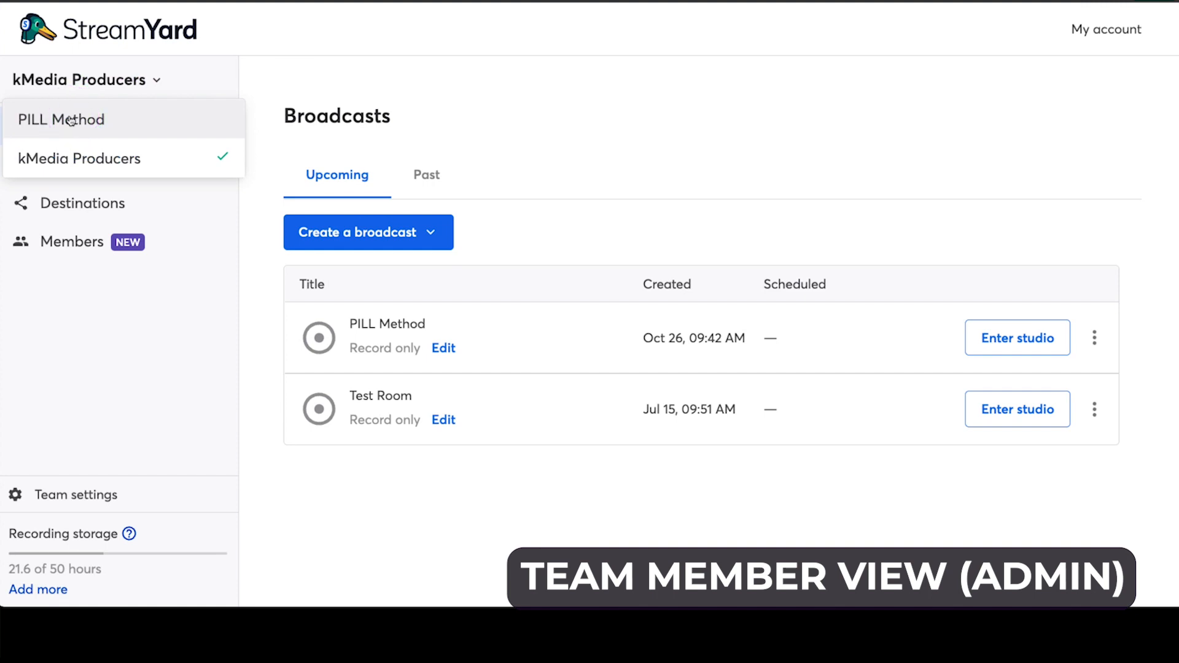
{"action": "left_click", "coordinate": [61, 119]}
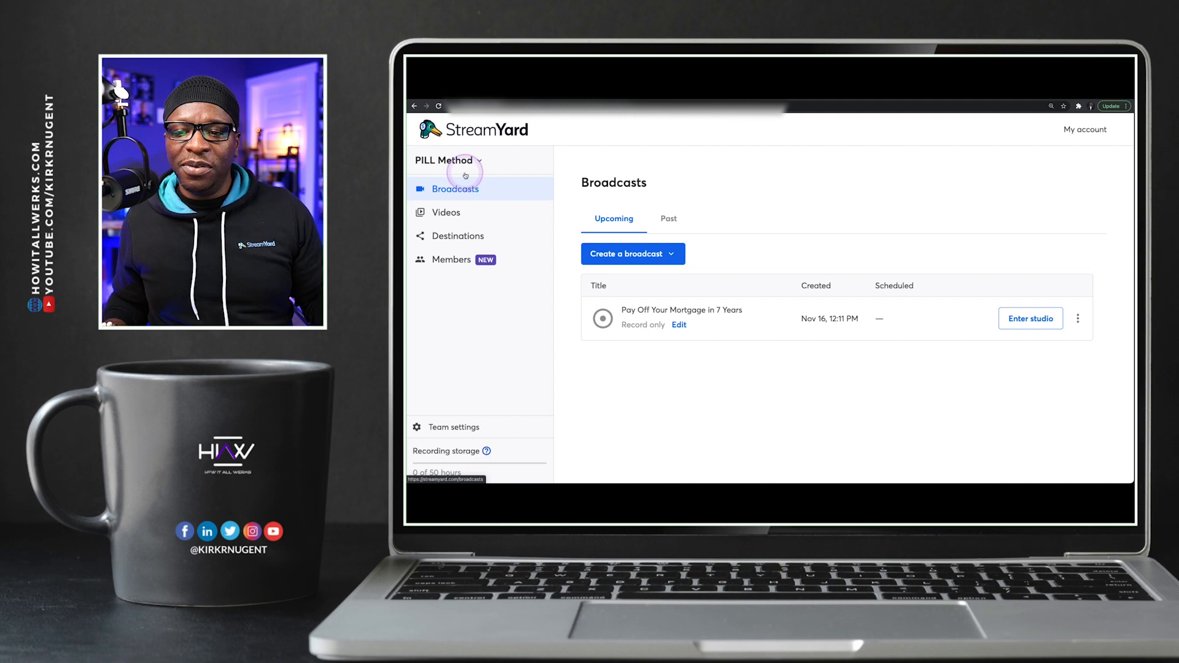
Step: Switch to kMedia Producers and enter the Test Room studio muted, dismissing the notice
{"action": "left_click", "coordinate": [449, 160]}
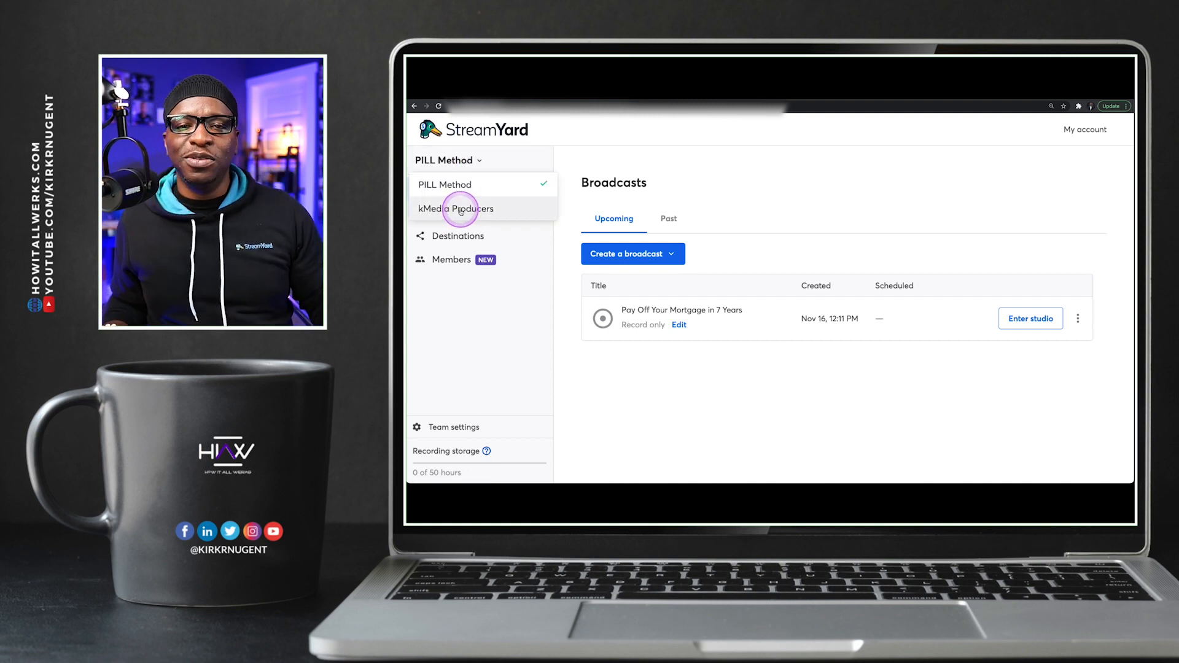
{"action": "left_click", "coordinate": [456, 208]}
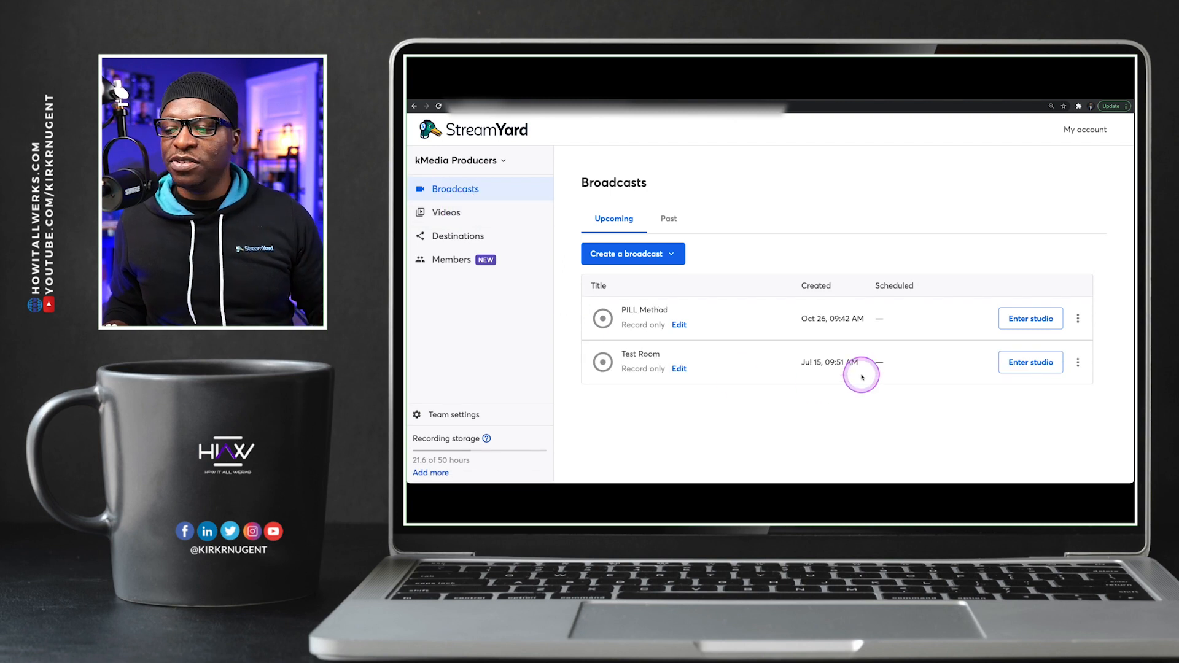
{"action": "left_click", "coordinate": [1030, 362]}
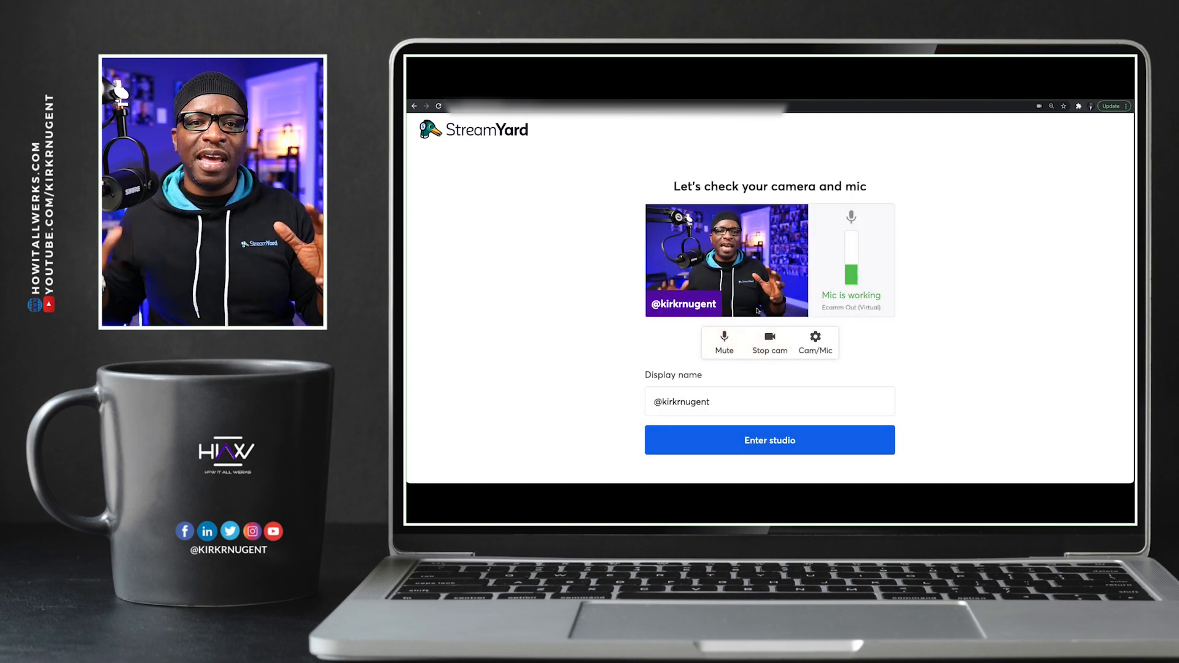
{"action": "left_click", "coordinate": [769, 440]}
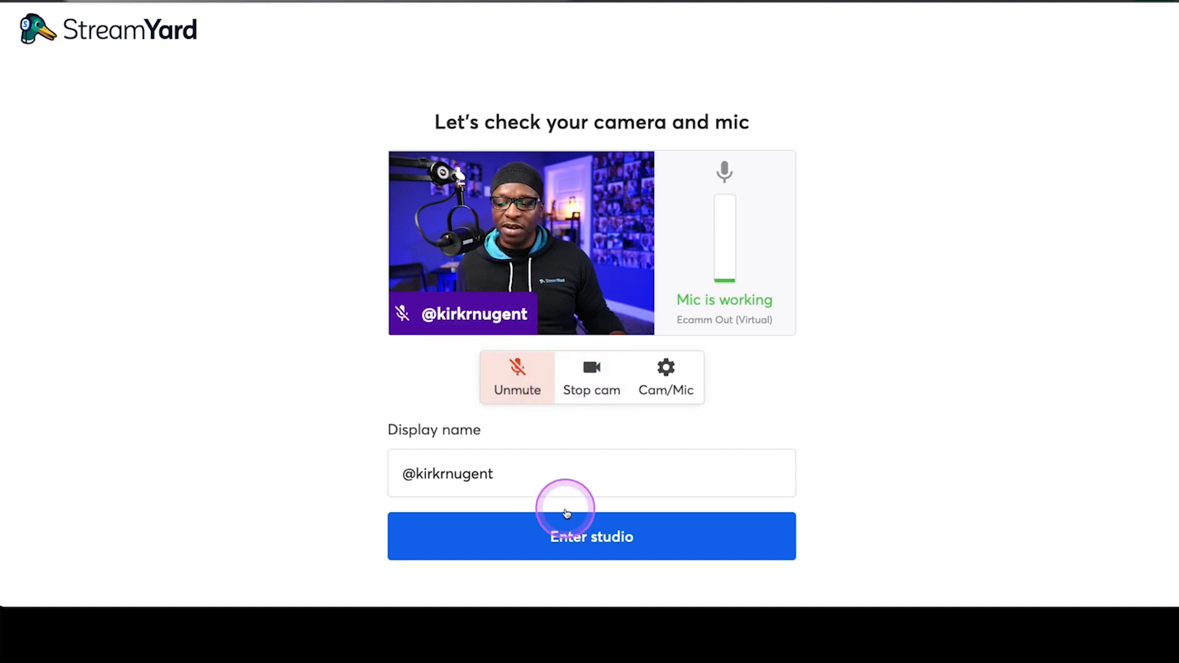
{"action": "left_click", "coordinate": [591, 537]}
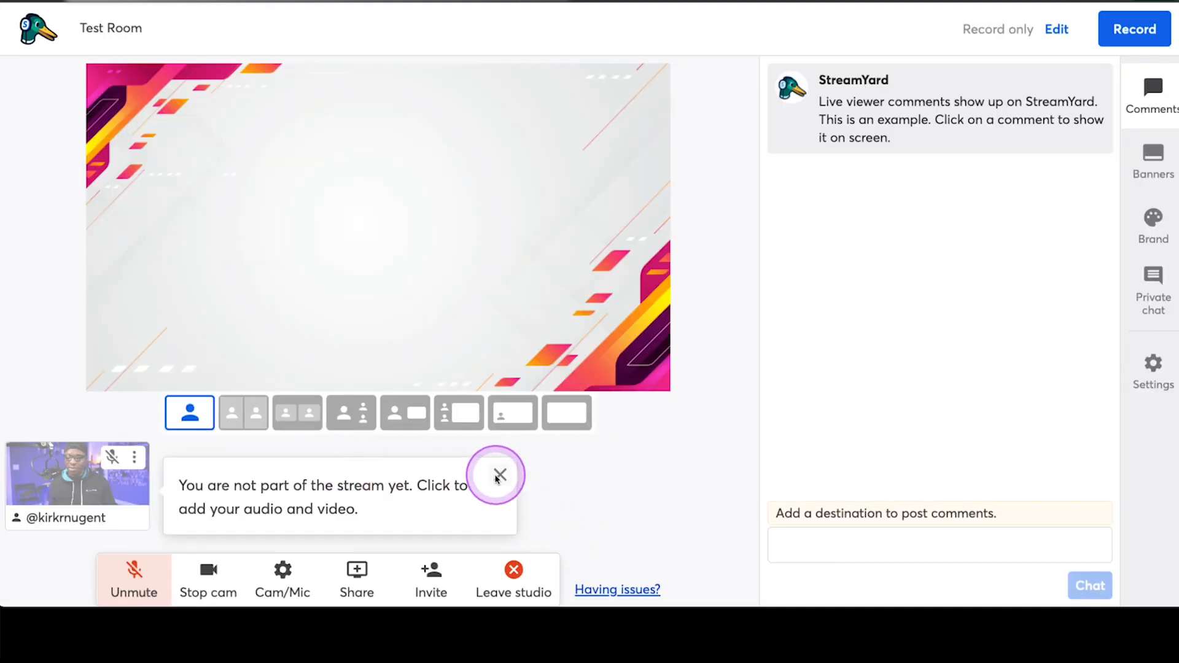
{"action": "left_click", "coordinate": [499, 476]}
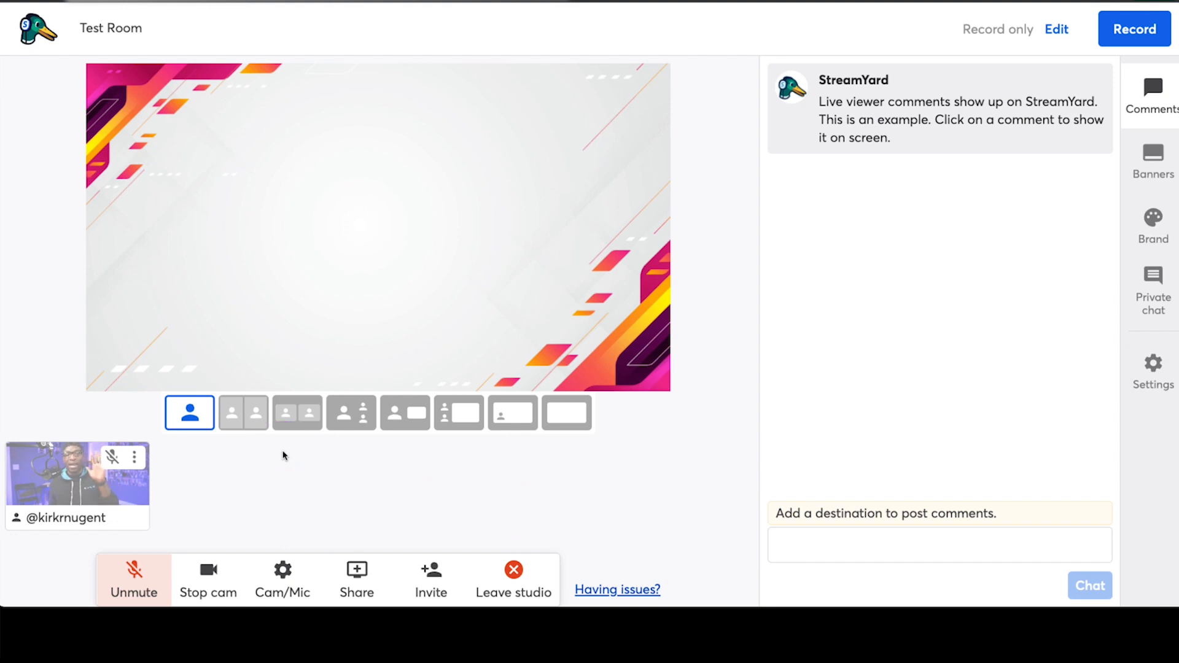
{"action": "left_click", "coordinate": [284, 455]}
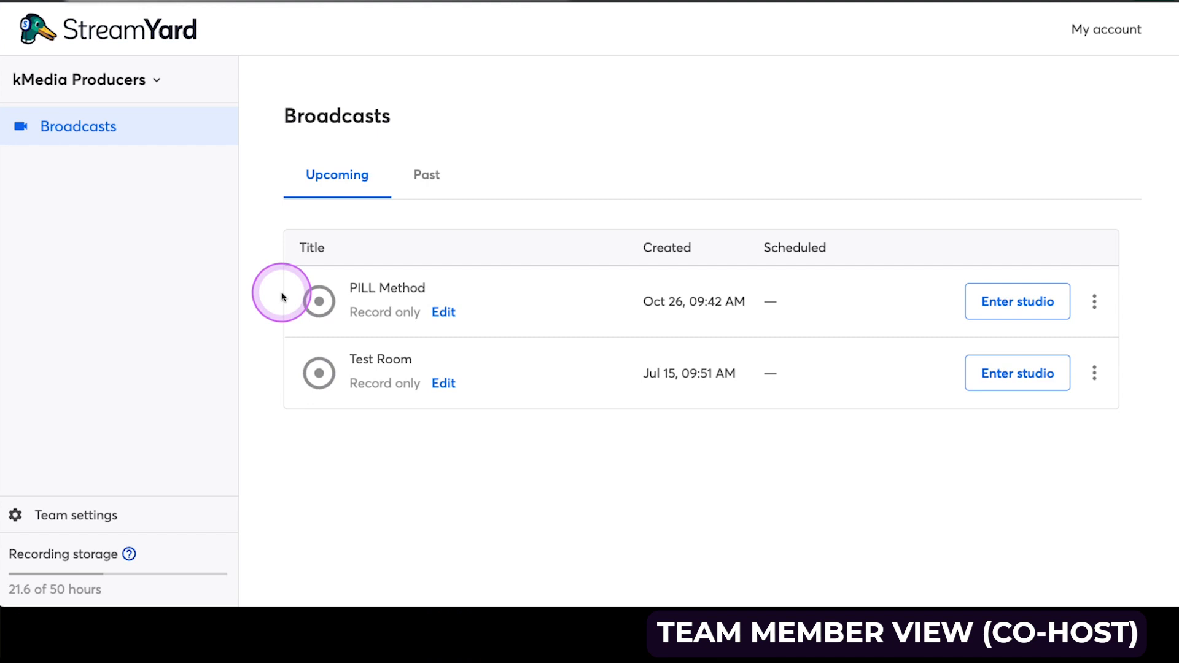
{"action": "mouse_move", "coordinate": [108, 83]}
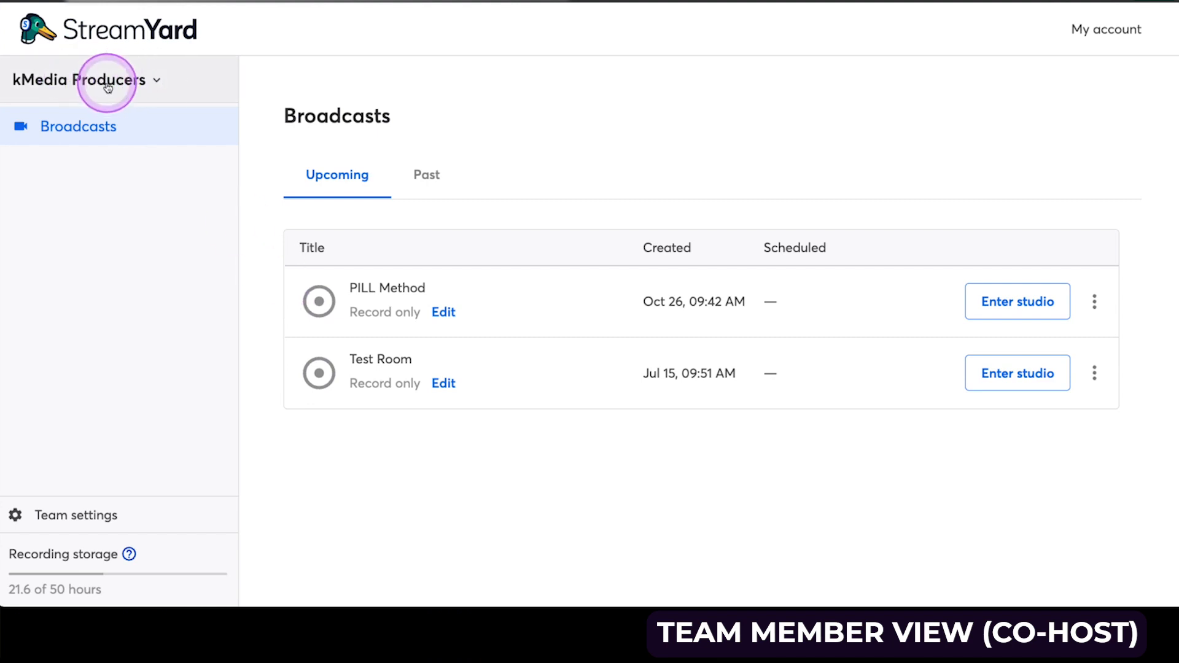
Step: Enter Test Room as co-host with the camera preview on and microphone muted
{"action": "left_click", "coordinate": [1017, 373]}
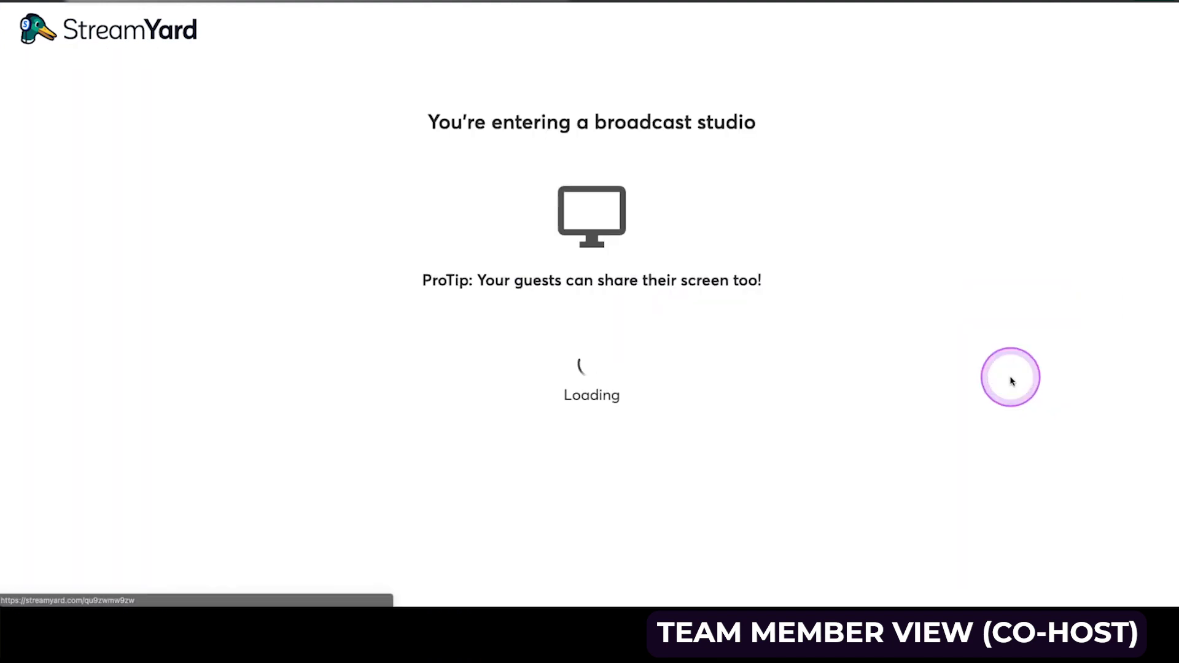
{"action": "mouse_move", "coordinate": [522, 294]}
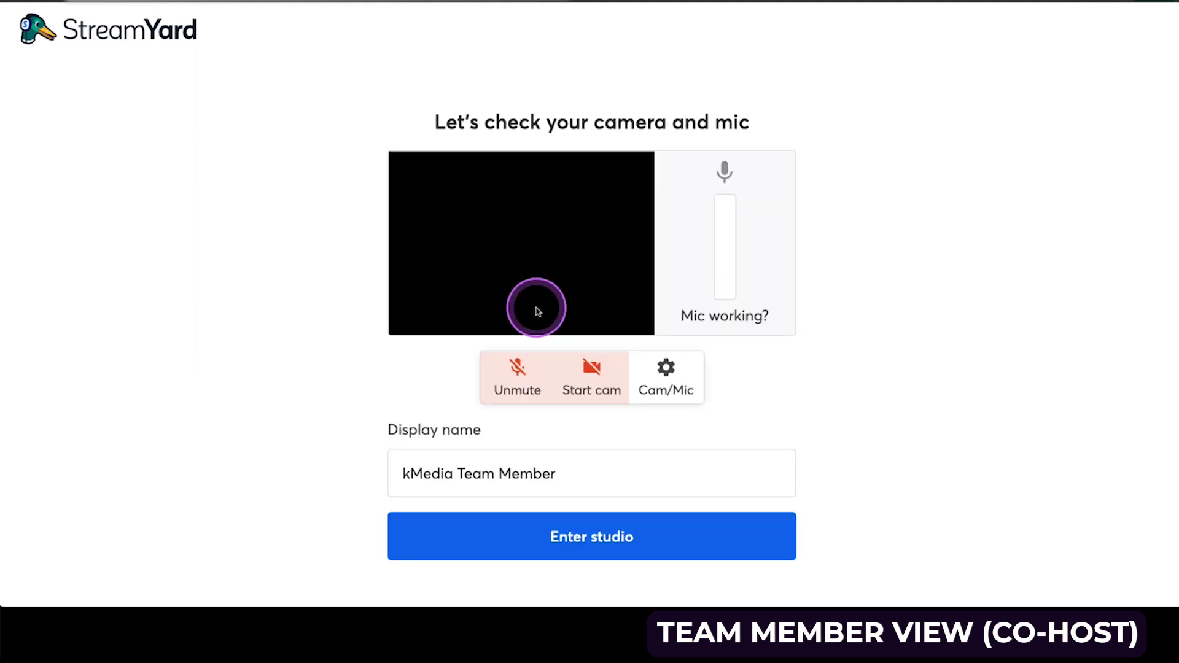
{"action": "left_click", "coordinate": [591, 376]}
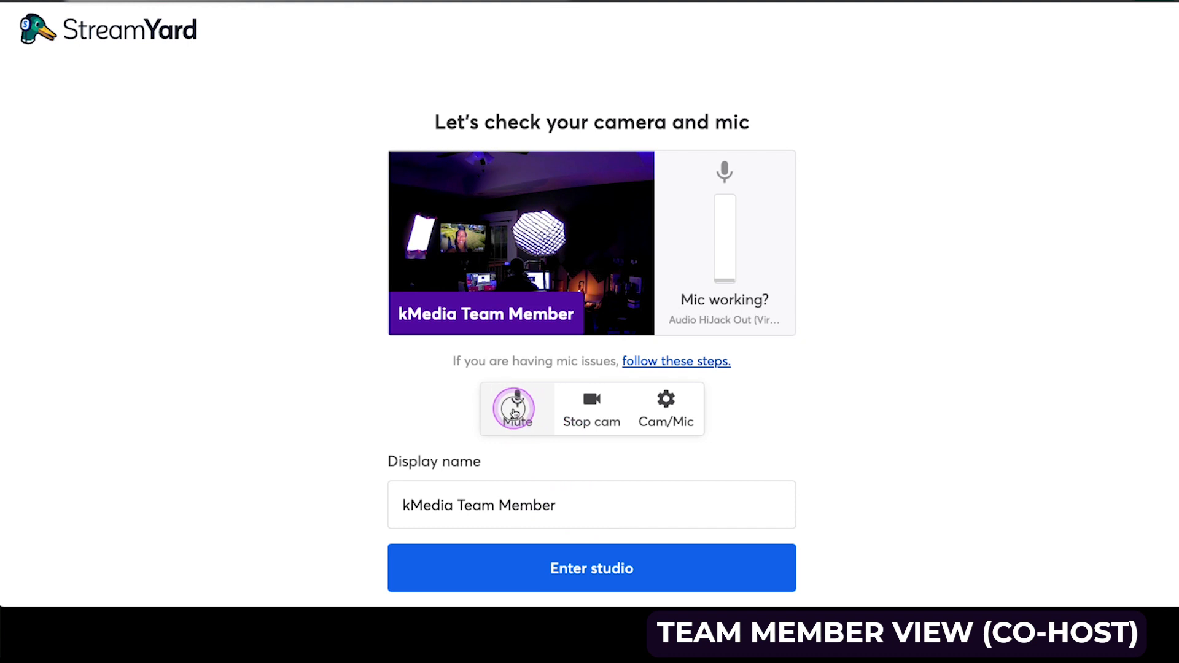
{"action": "left_click", "coordinate": [591, 567]}
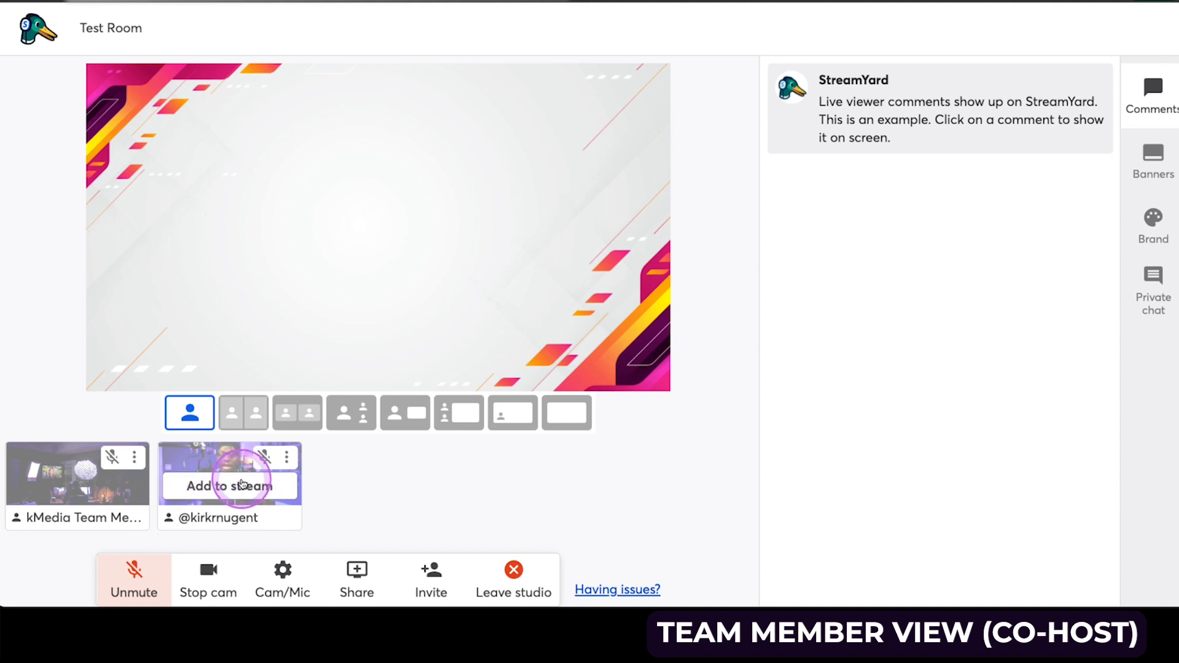
{"action": "left_click", "coordinate": [228, 485]}
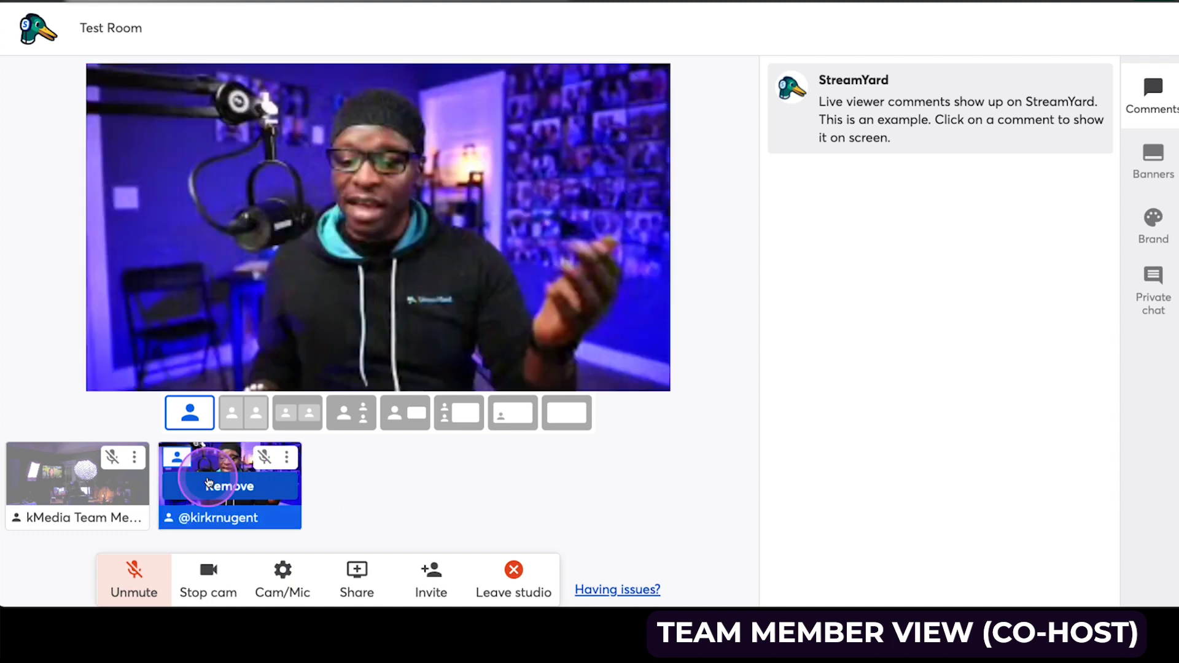
{"action": "left_click", "coordinate": [242, 413]}
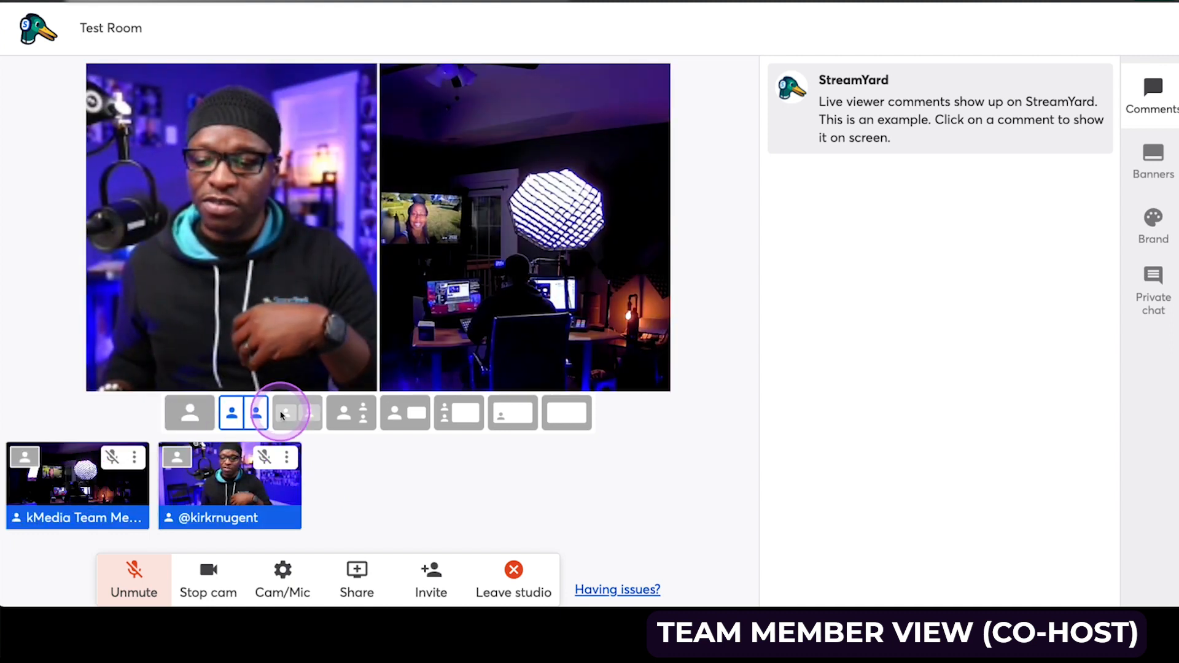
{"action": "left_click", "coordinate": [296, 413]}
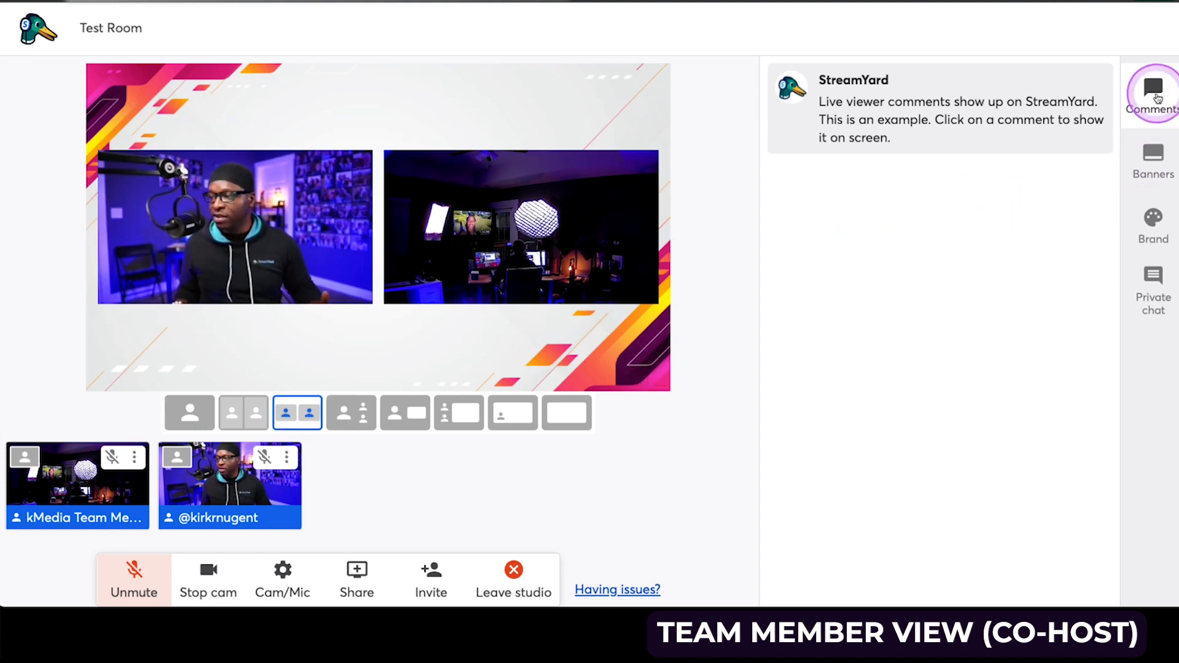
Step: From the team's brand assets, show and then stop the HIAW Masterclass Promo video clip
{"action": "left_click", "coordinate": [1153, 162]}
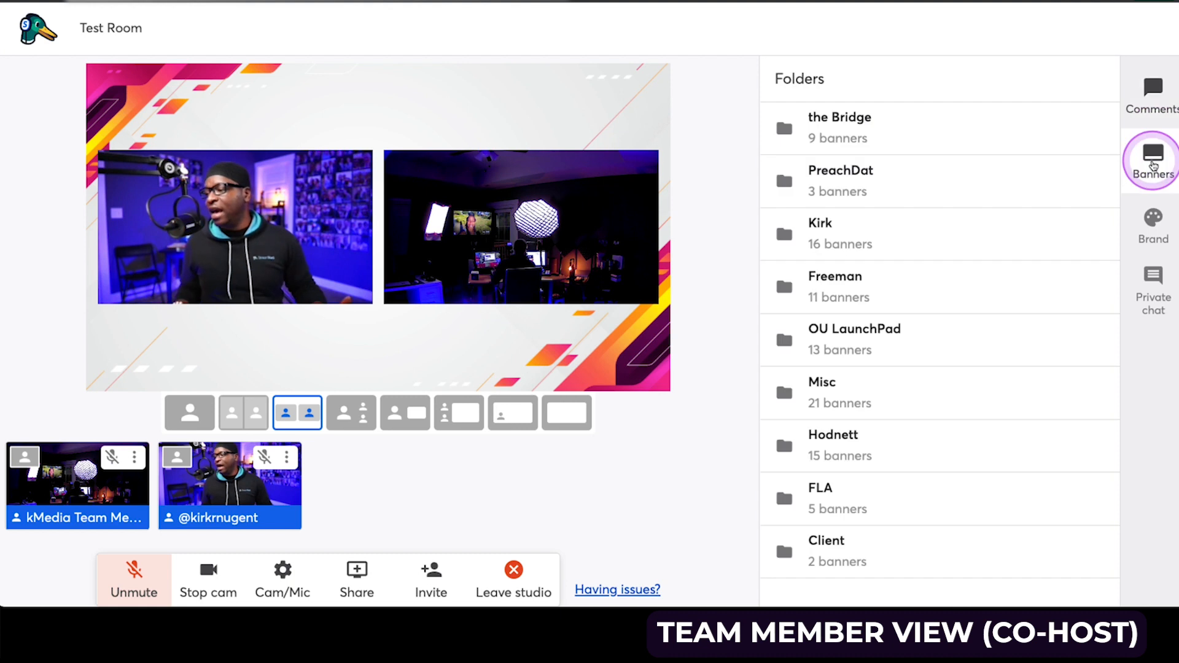
{"action": "left_click", "coordinate": [1153, 225]}
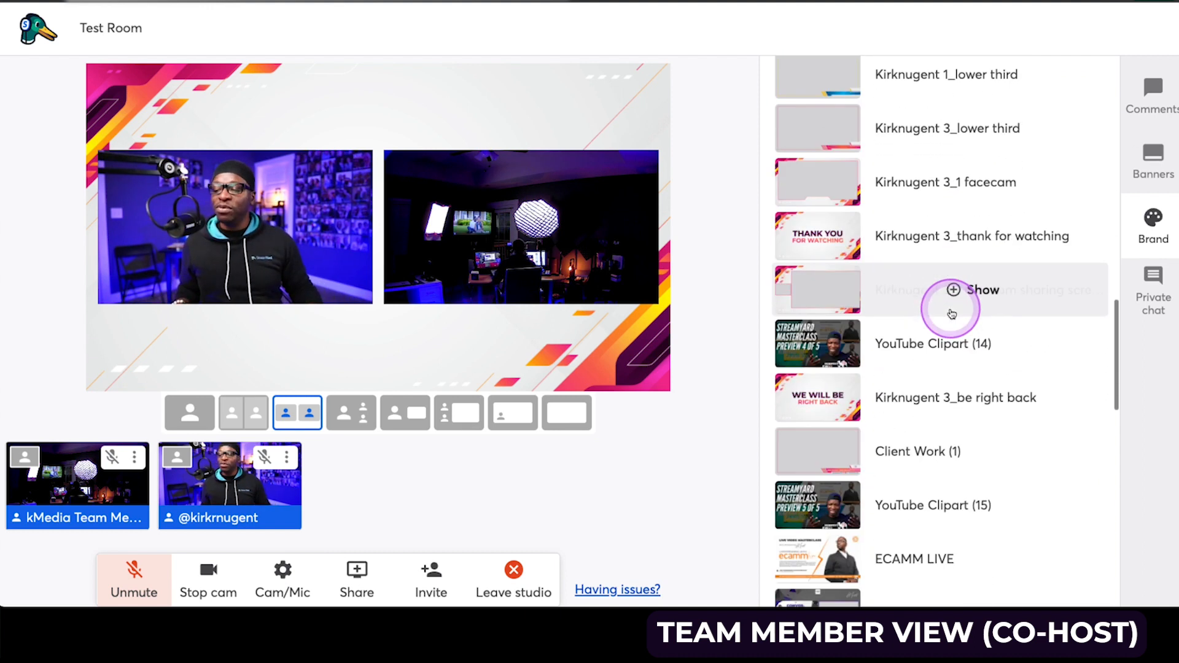
{"action": "scroll", "scroll_direction": "down", "scroll_amount": 3}
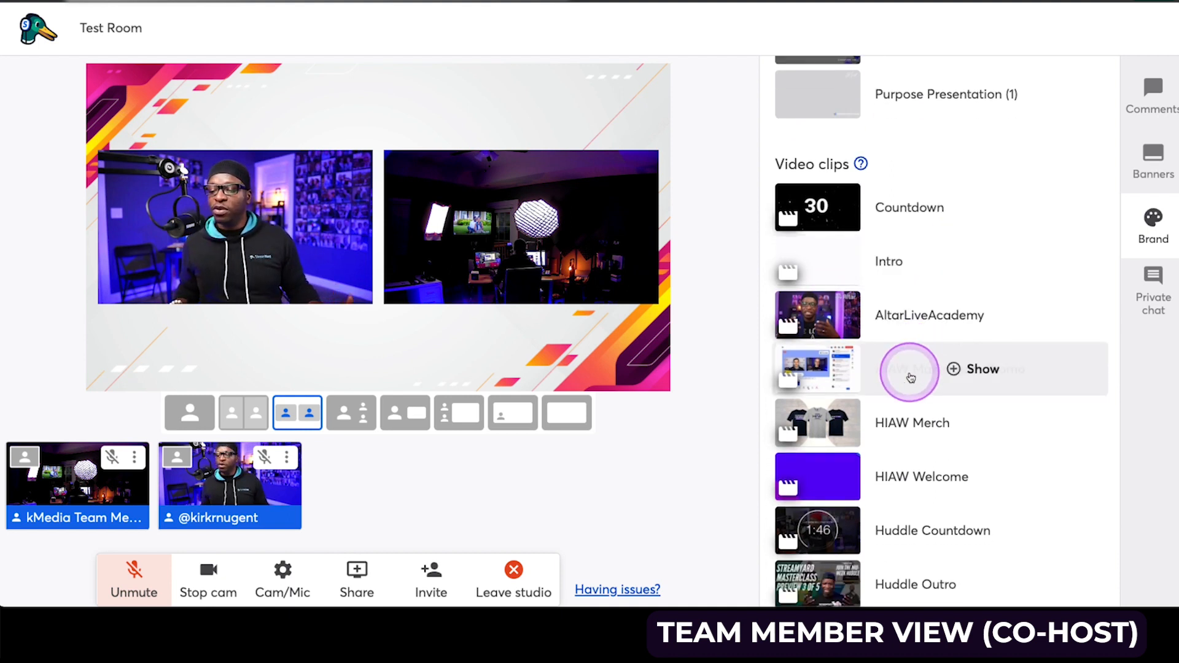
{"action": "left_click", "coordinate": [975, 369]}
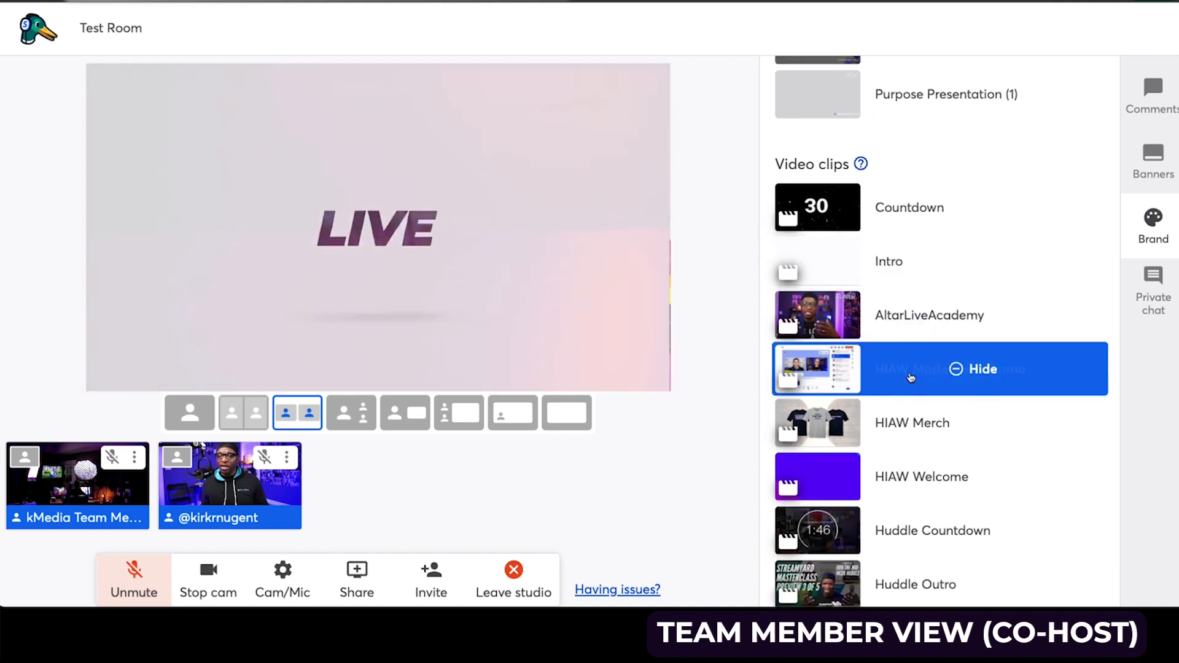
{"action": "left_click", "coordinate": [980, 369]}
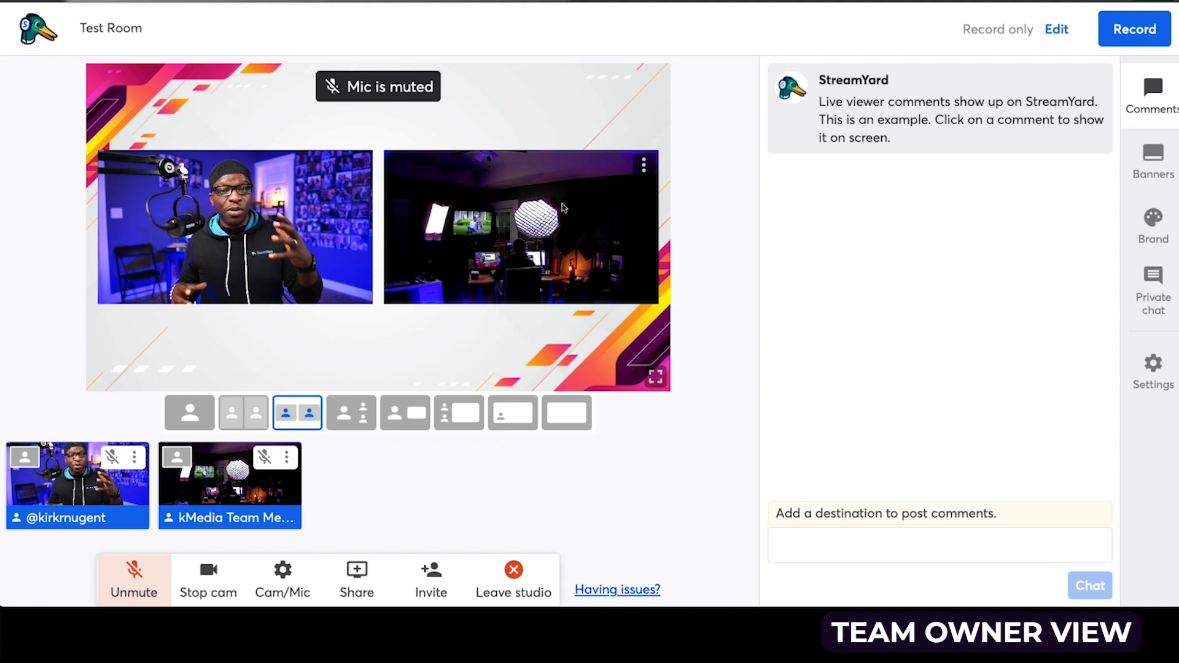
{"action": "left_click", "coordinate": [1039, 184]}
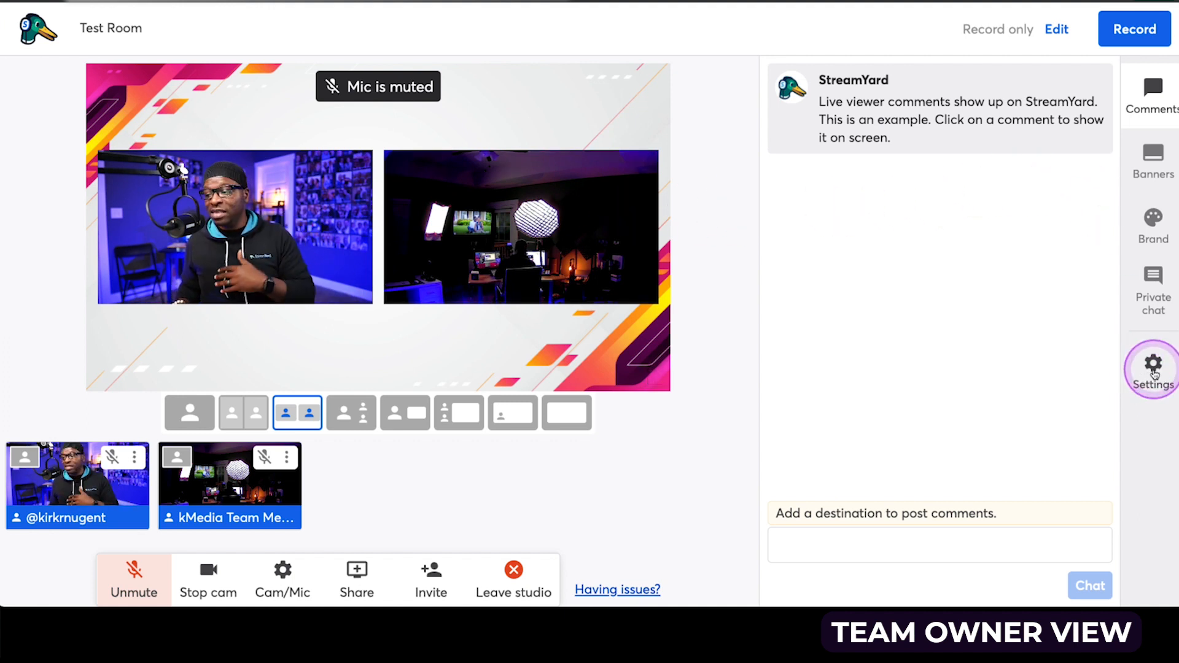
{"action": "left_click", "coordinate": [1152, 365]}
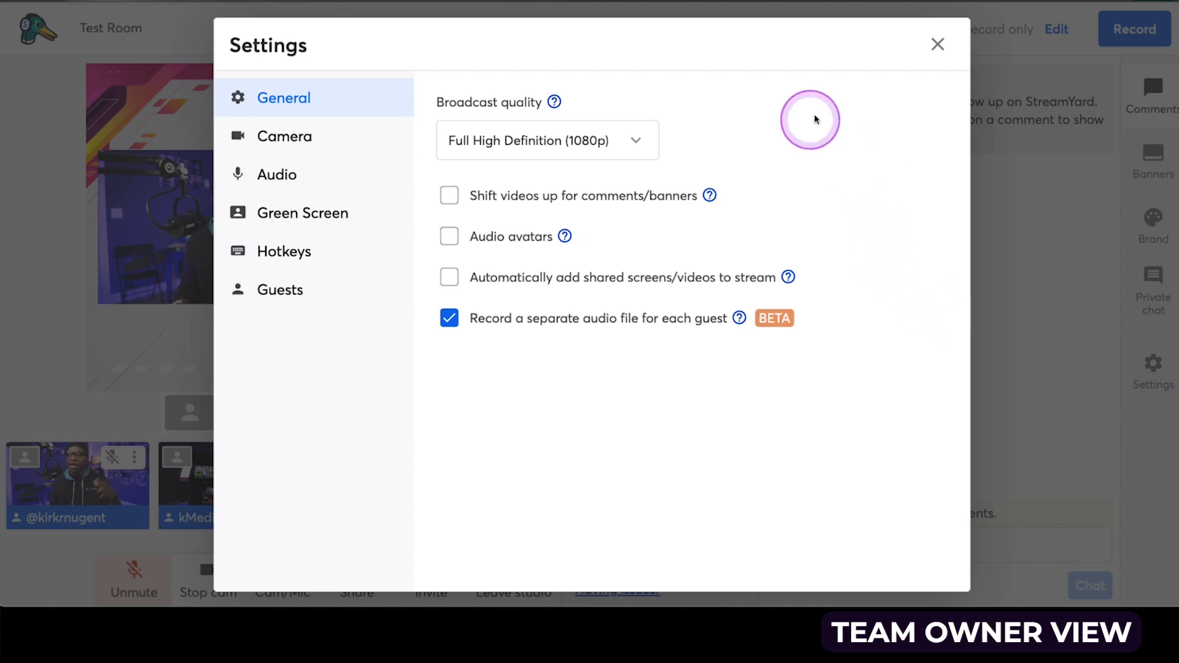
{"action": "left_click", "coordinate": [937, 44]}
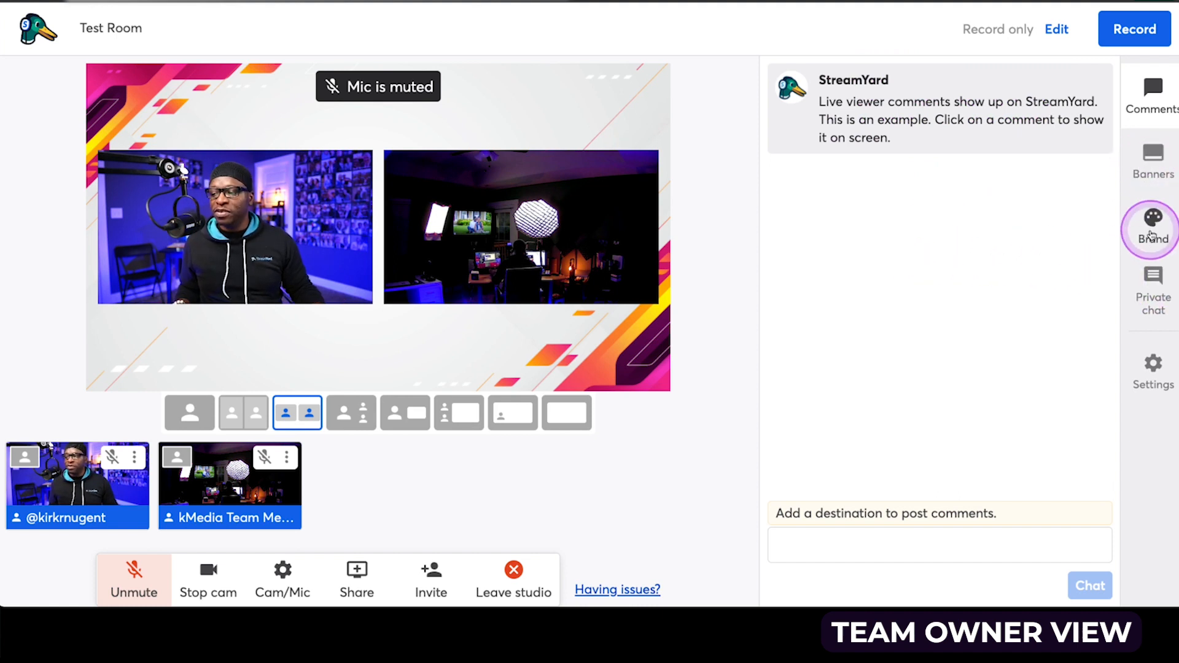
Step: Scroll the owner's Brand sidebar through overlays, video clips and backgrounds
{"action": "left_click", "coordinate": [1152, 229]}
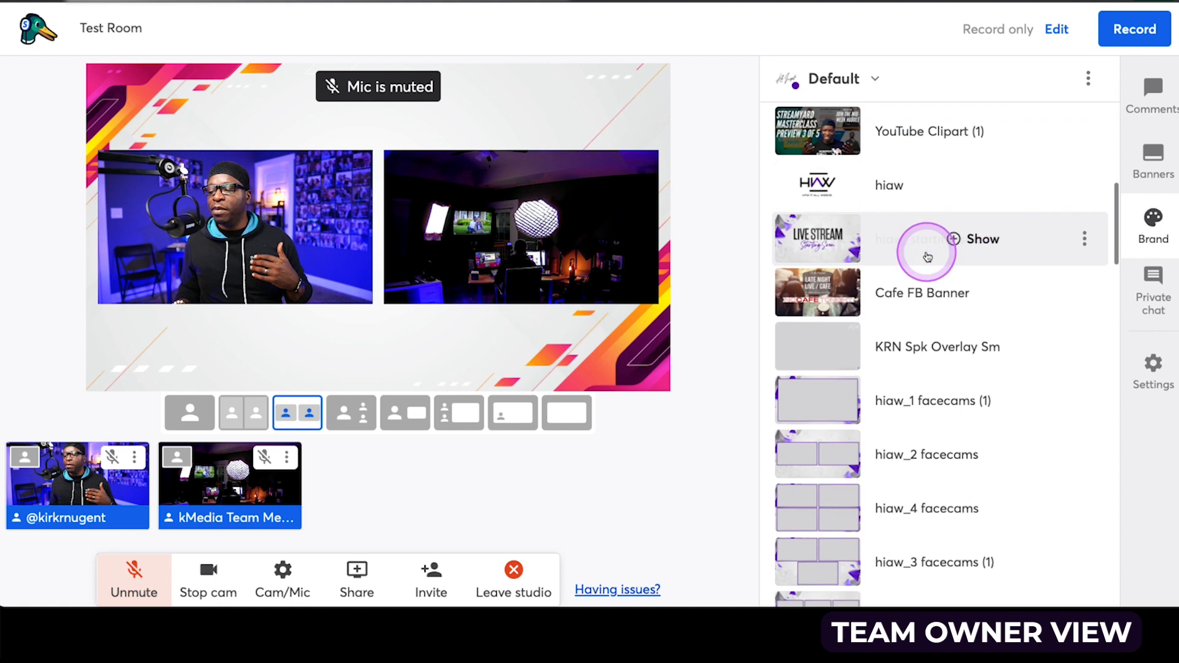
{"action": "scroll", "scroll_direction": "down", "scroll_amount": 3}
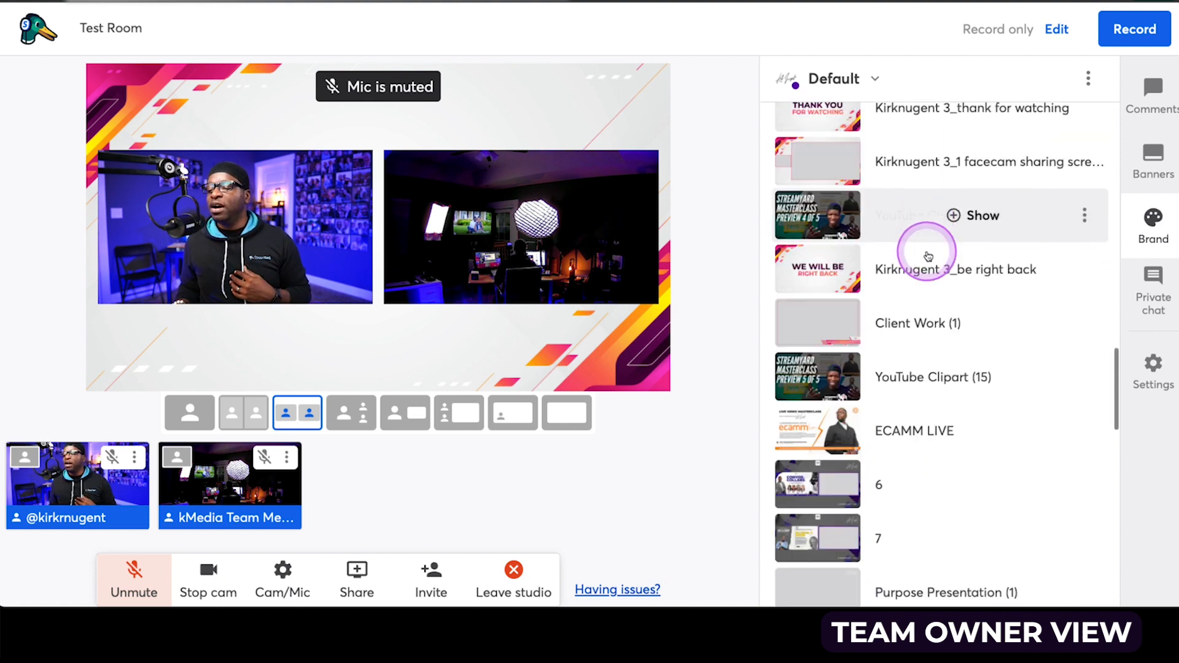
{"action": "scroll", "scroll_direction": "down", "scroll_amount": 3}
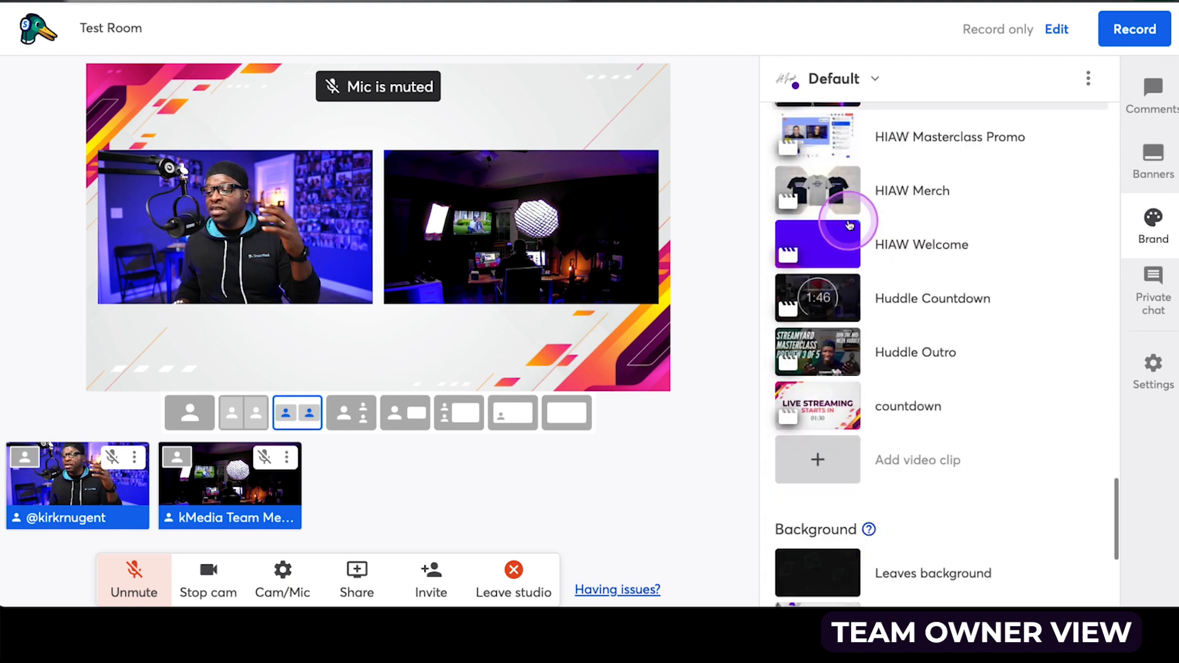
{"action": "scroll", "scroll_direction": "down", "scroll_amount": 3}
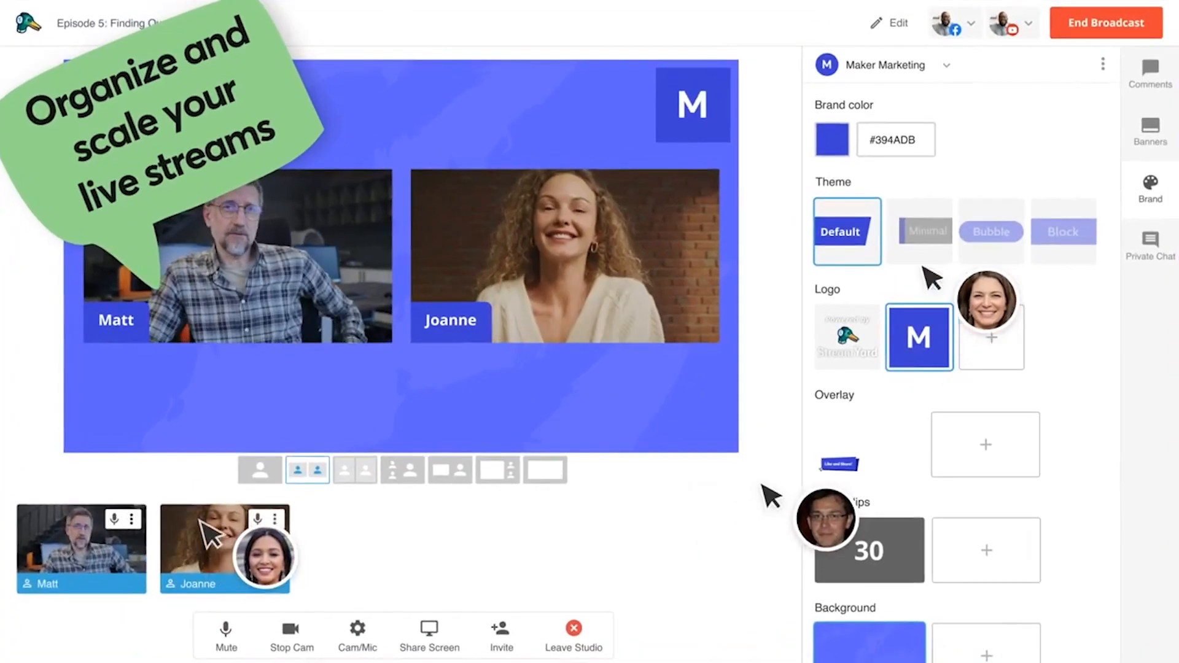
Step: Open the Invite member dialog on the kMedia Producers Members page
{"action": "left_click", "coordinate": [863, 442]}
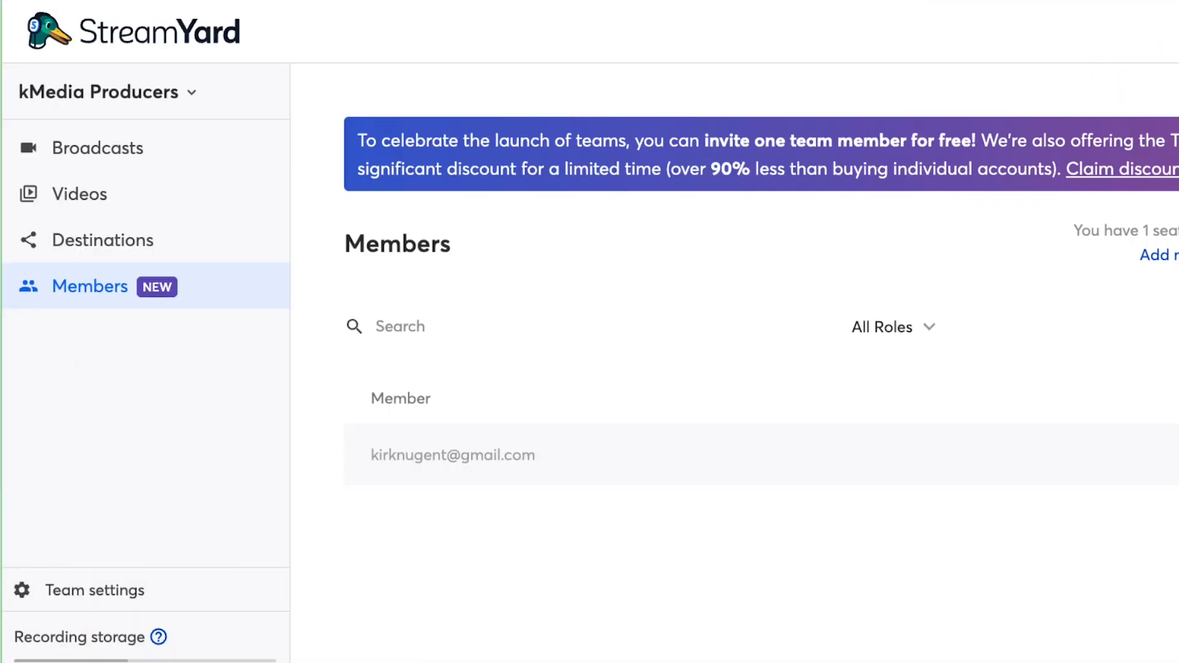
{"action": "left_click", "coordinate": [1162, 254]}
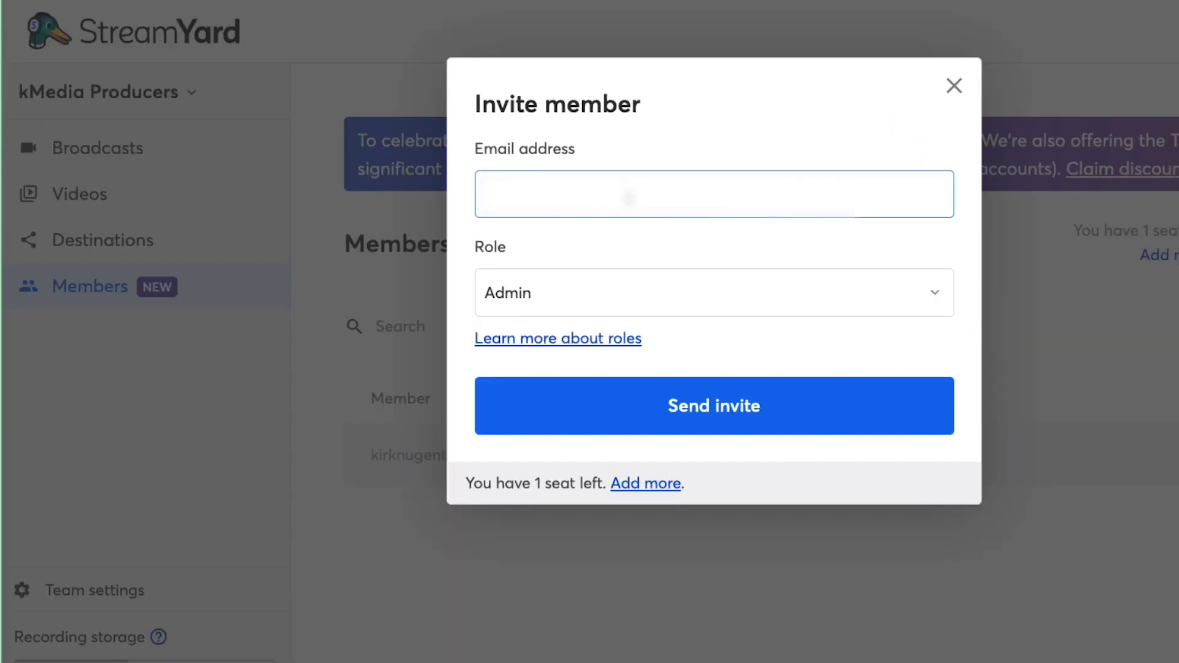